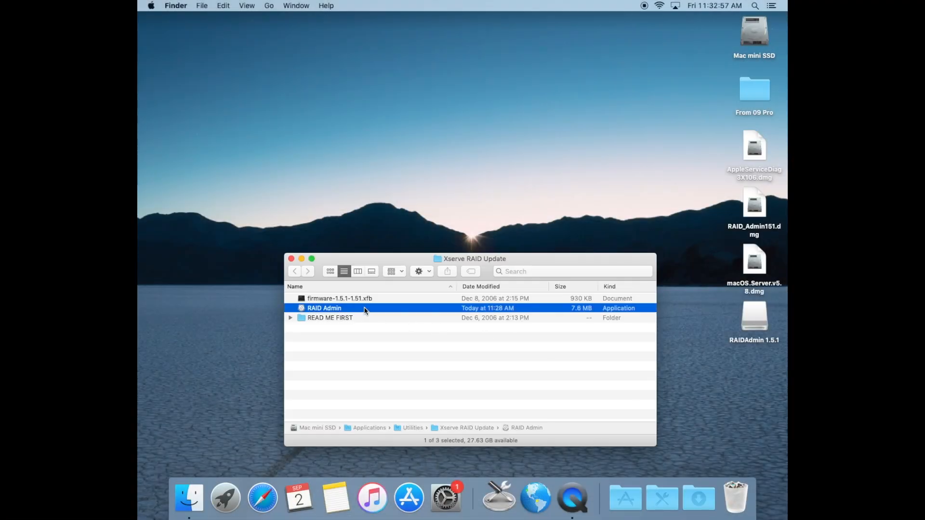
Step: Launch RAID Admin, then follow the Java SE 6 alert's More Info to Apple's Java 2017-001 page
double_click(324, 308)
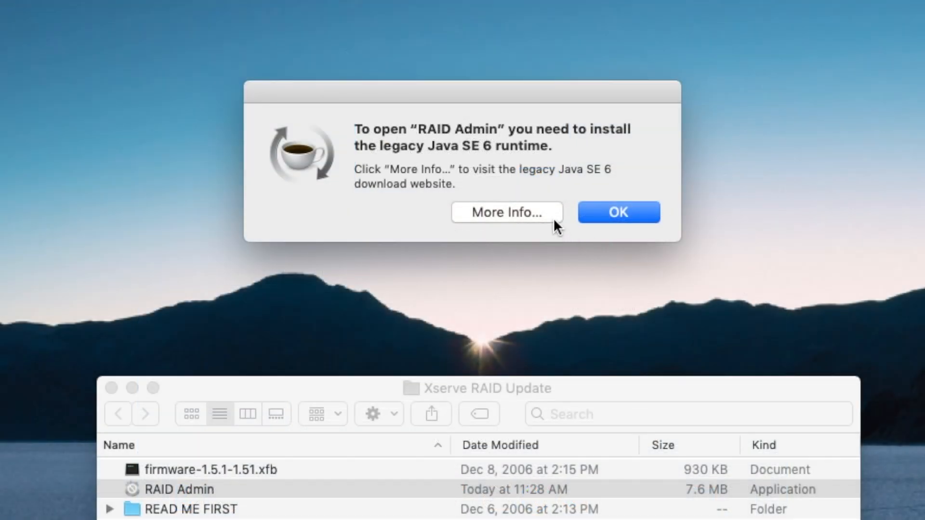
click(618, 212)
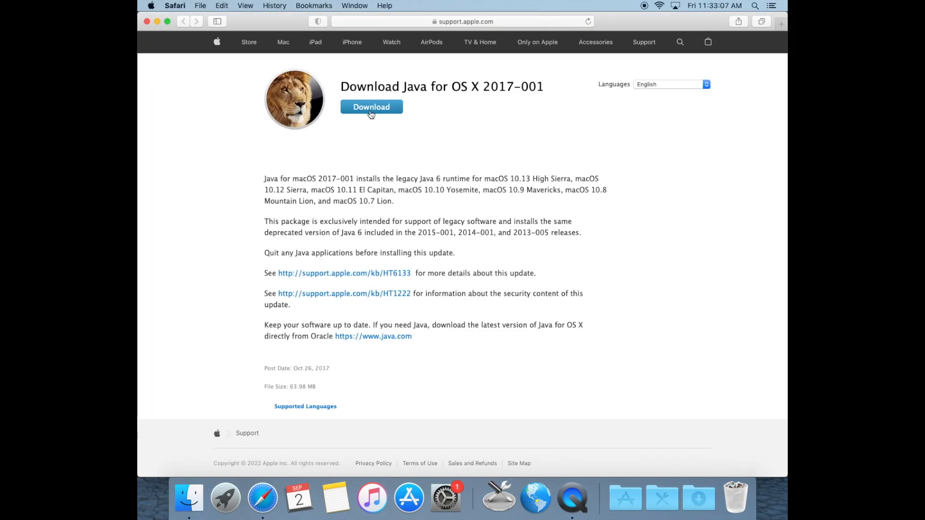
Step: Download the Java for OS X 2017-001 package, allowing downloads from Apple's support site
click(370, 107)
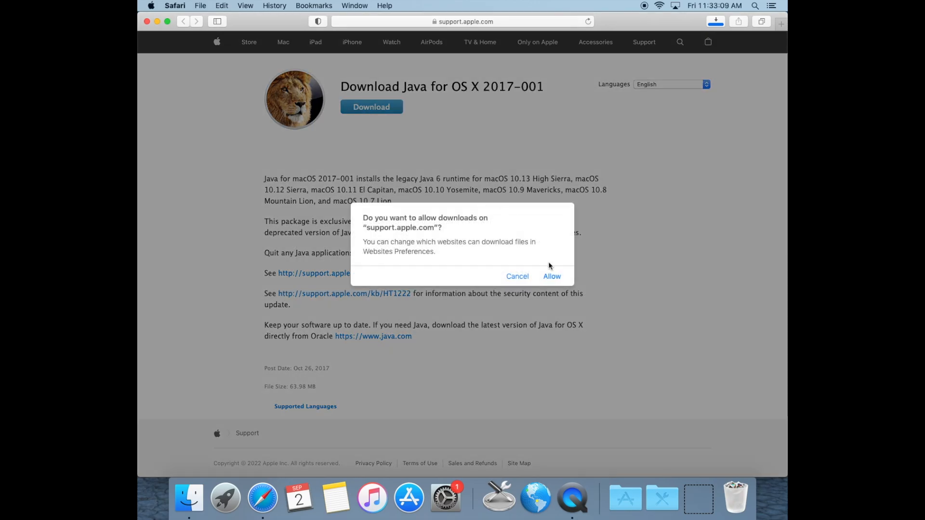
click(550, 276)
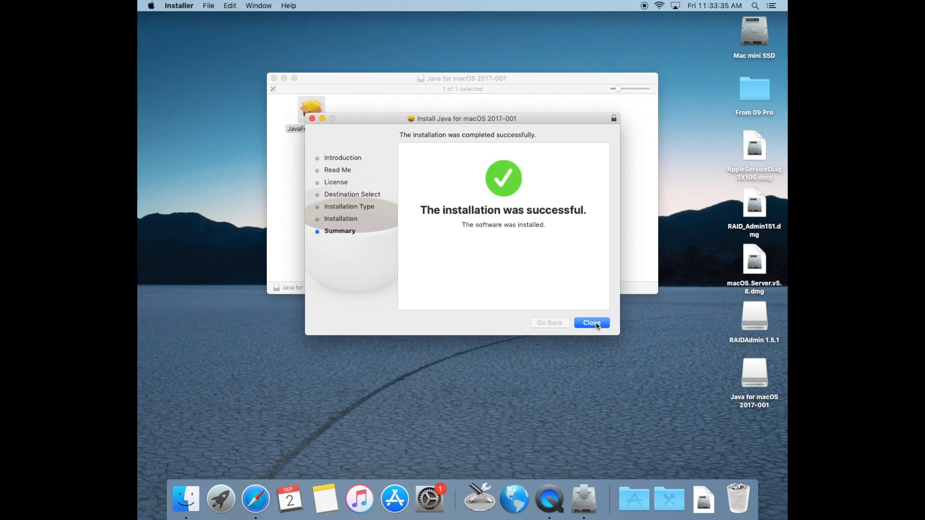
Step: Close the Java for macOS 2017-001 installer after its successful installation
click(590, 322)
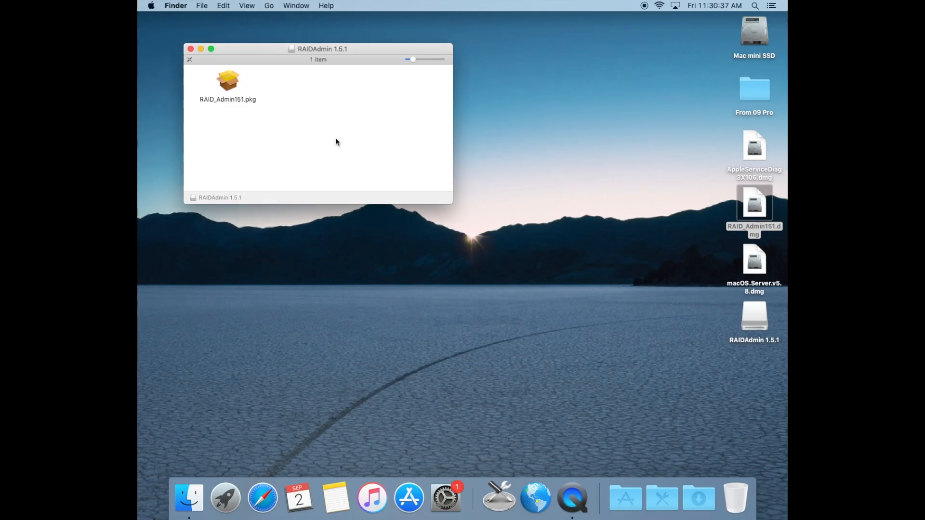
Step: Force-open RAID_Admin151.pkg past the unidentified-developer warning and continue through Introduction and Read Me
double_click(227, 82)
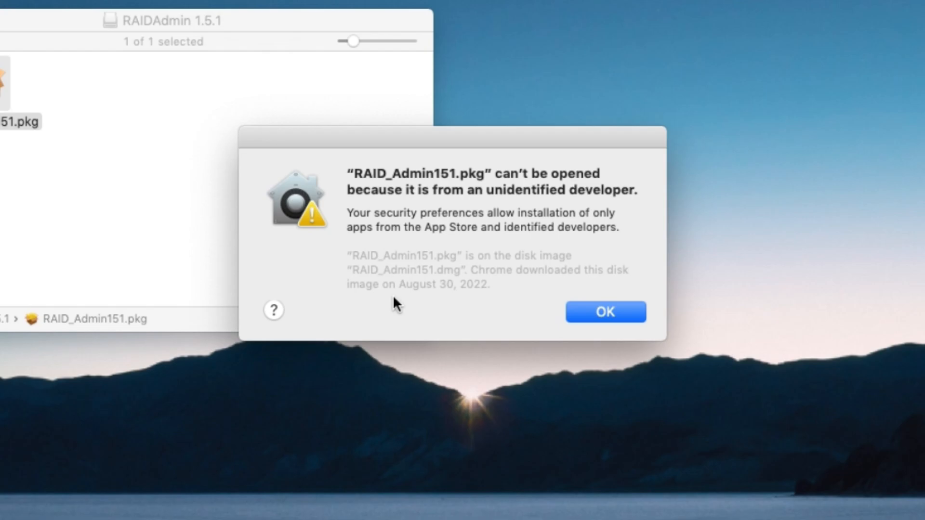
right_click(227, 83)
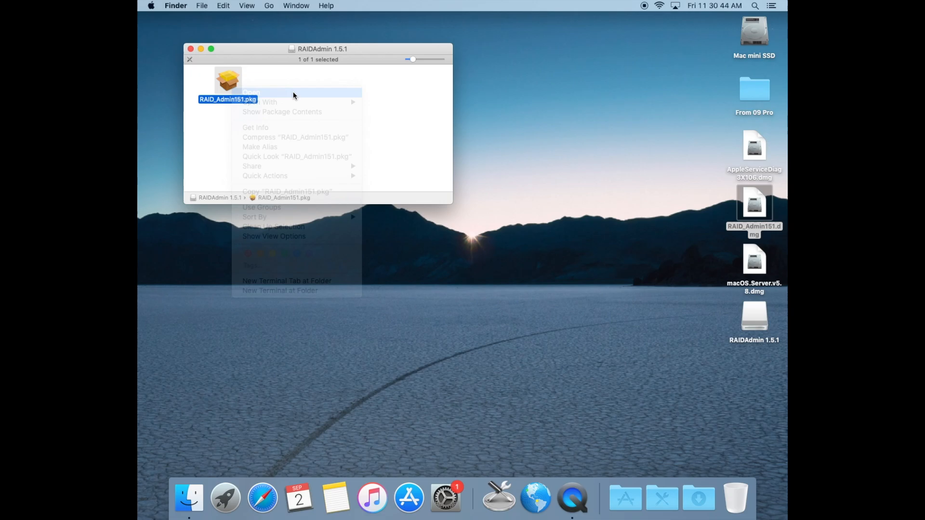
click(251, 92)
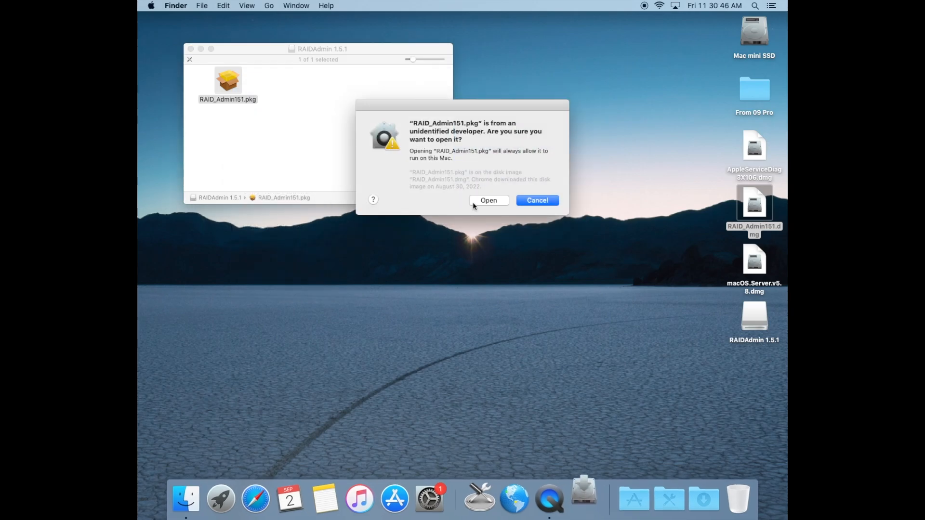
click(488, 200)
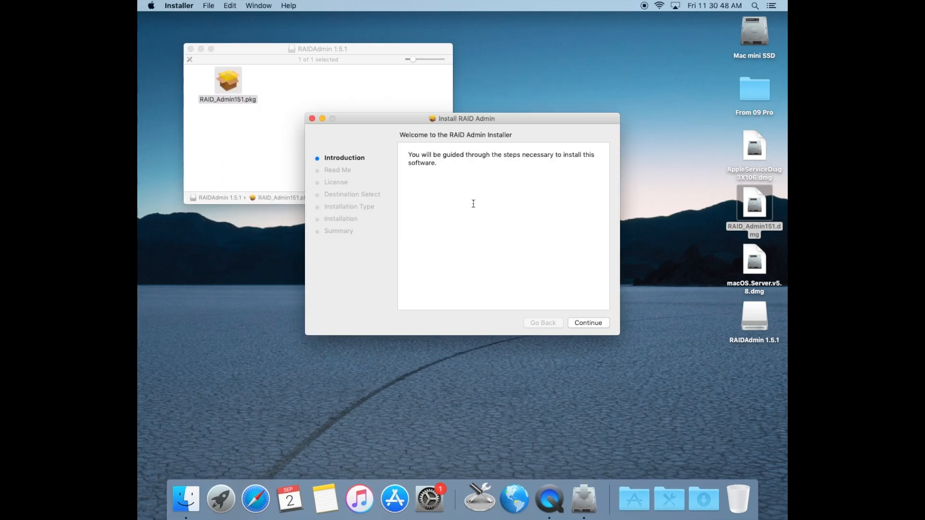
click(587, 323)
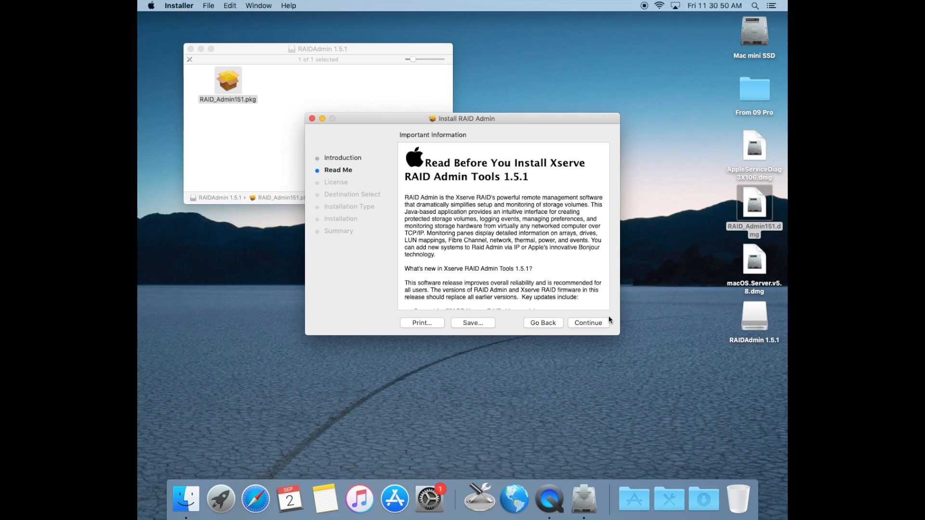
click(587, 323)
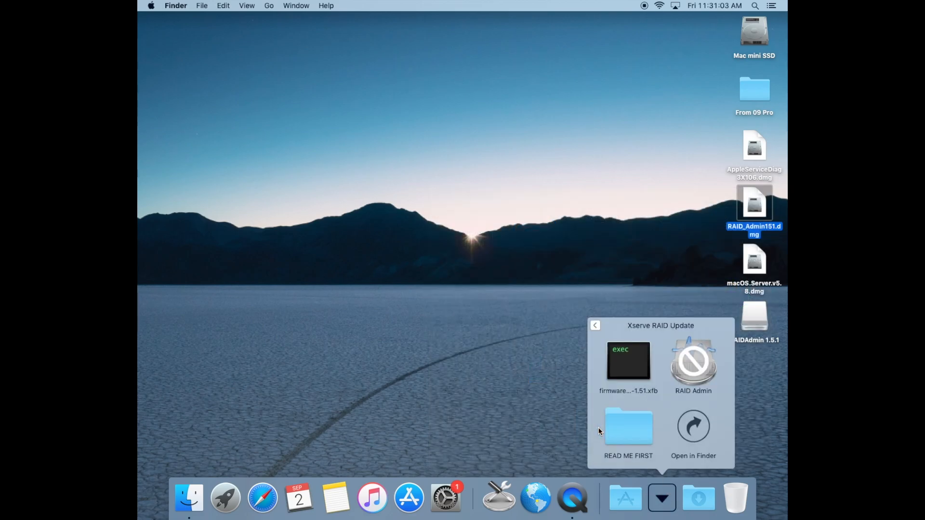
Step: Open the Xserve RAID Update folder, launch RAID Admin, and dismiss the unsupported-Mac alert
click(693, 426)
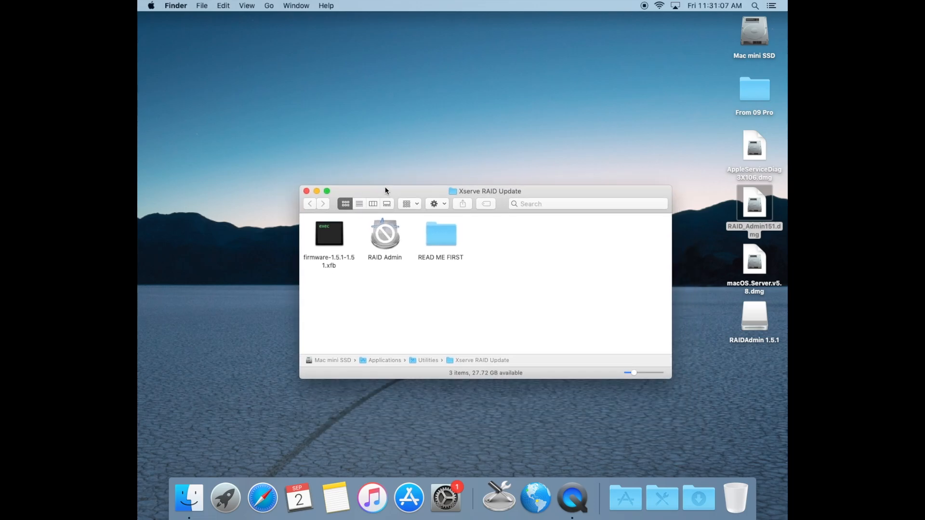
double_click(384, 234)
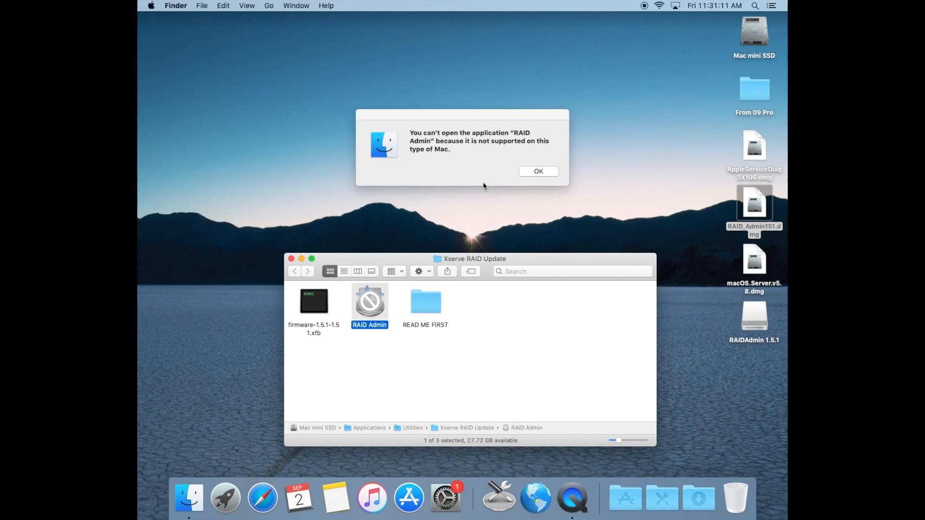
click(537, 171)
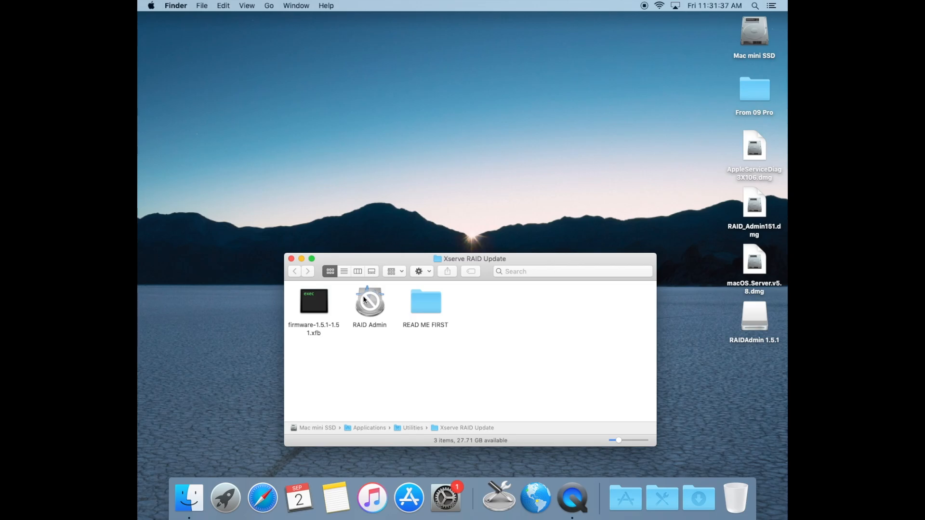
Step: Show RAID Admin's package contents, expand Contents, and open the Mac mini SSD drive
right_click(369, 302)
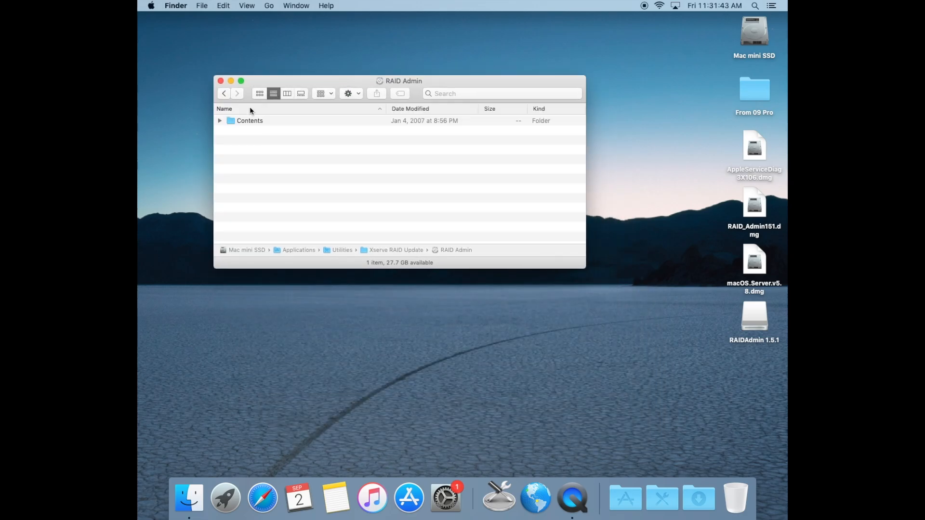
click(220, 121)
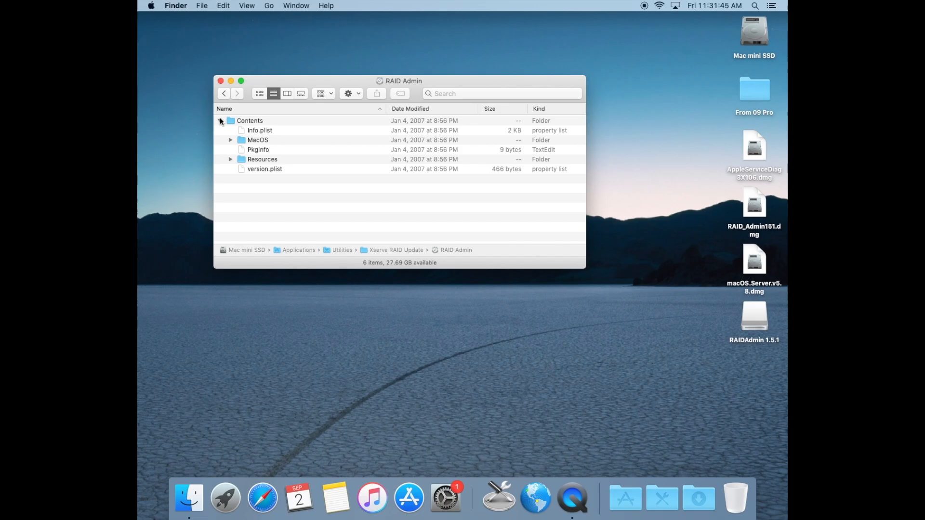
click(220, 121)
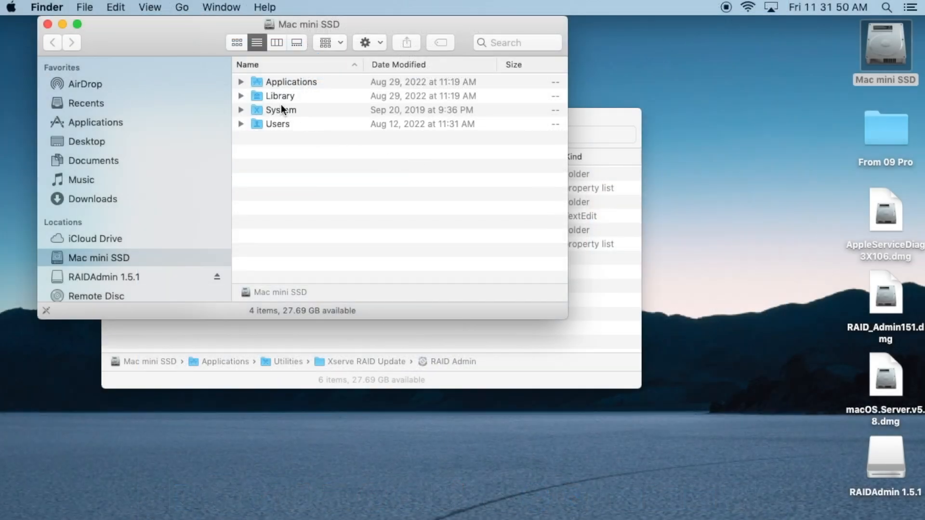
Step: Navigate from System to Library/Frameworks and open JavaVM.framework
double_click(280, 110)
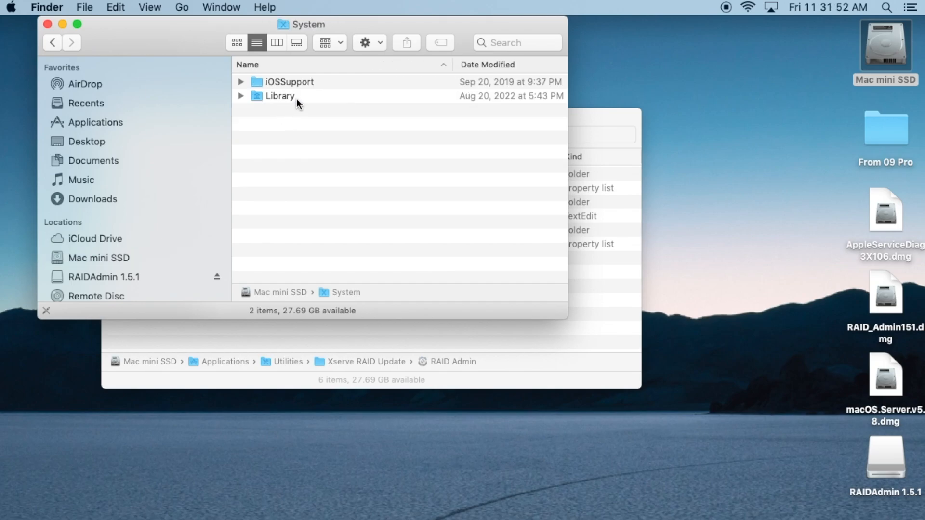
double_click(279, 95)
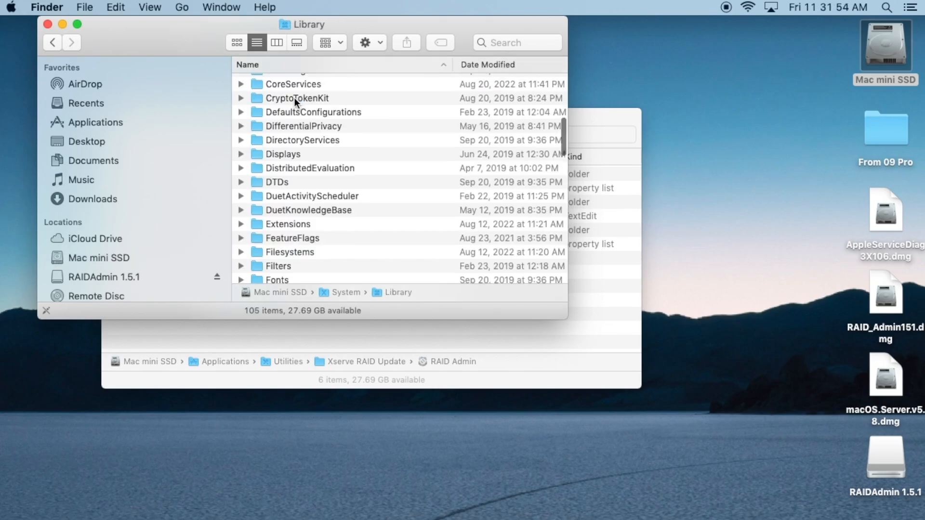
click(290, 276)
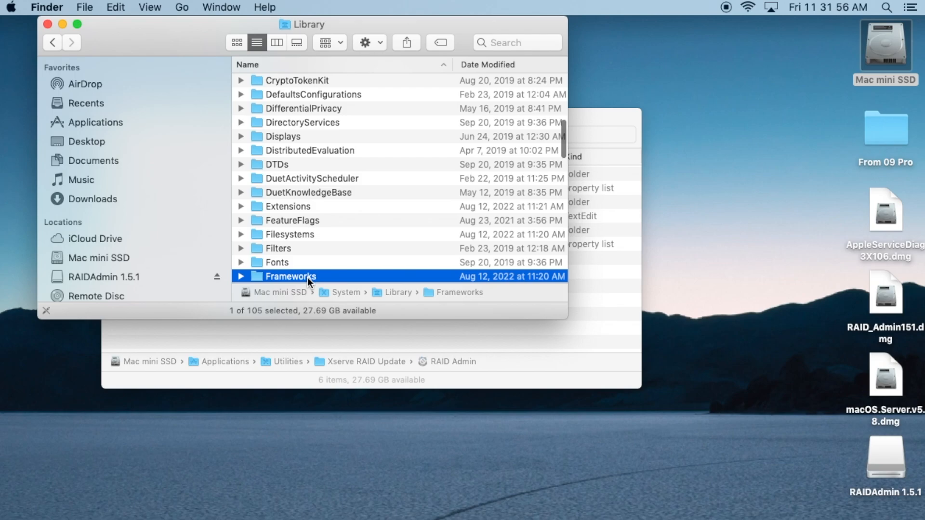
double_click(290, 277)
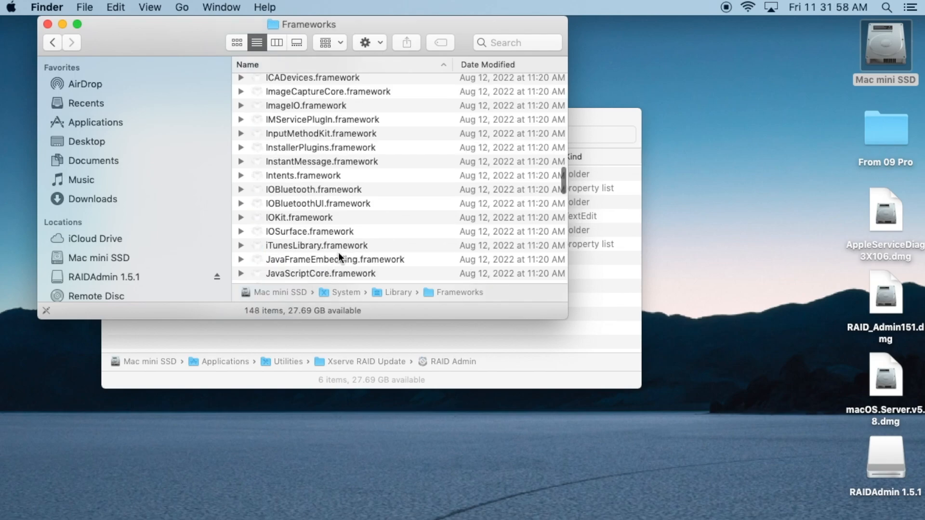
scroll(down, 3)
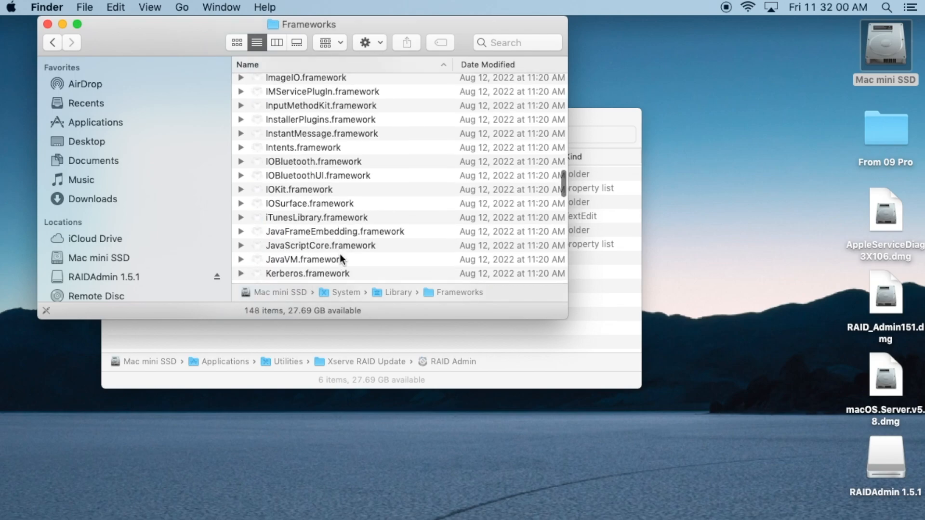
click(304, 237)
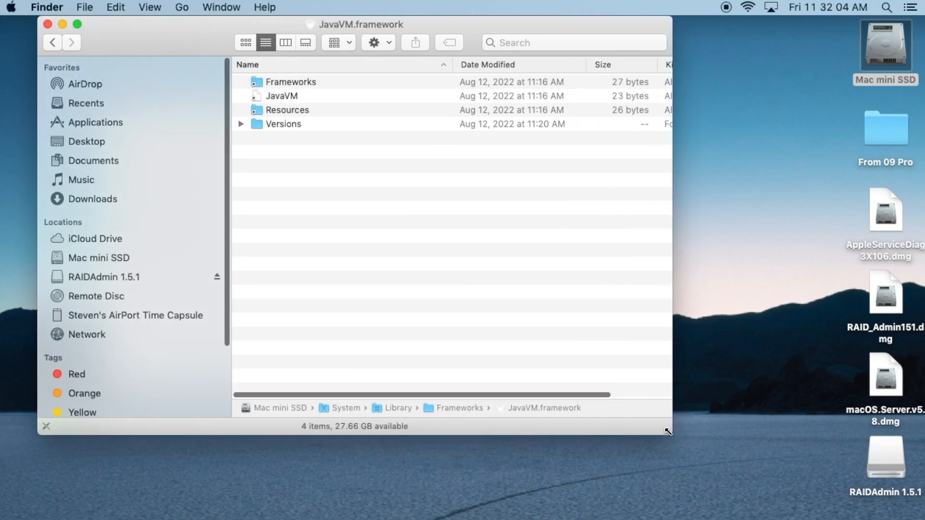
drag(667, 431, 754, 478)
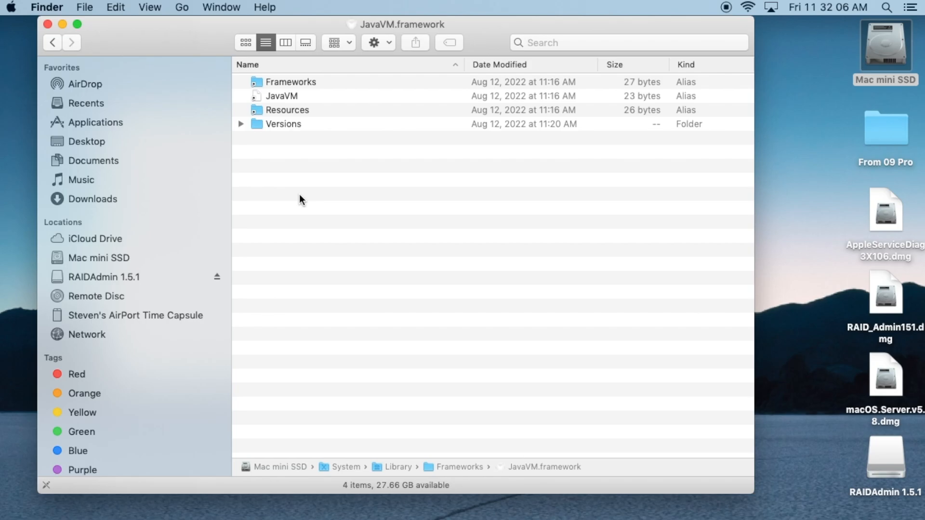
Step: Expand Versions > A and open Resources/MacOS to reveal JavaApplicationStub
click(240, 124)
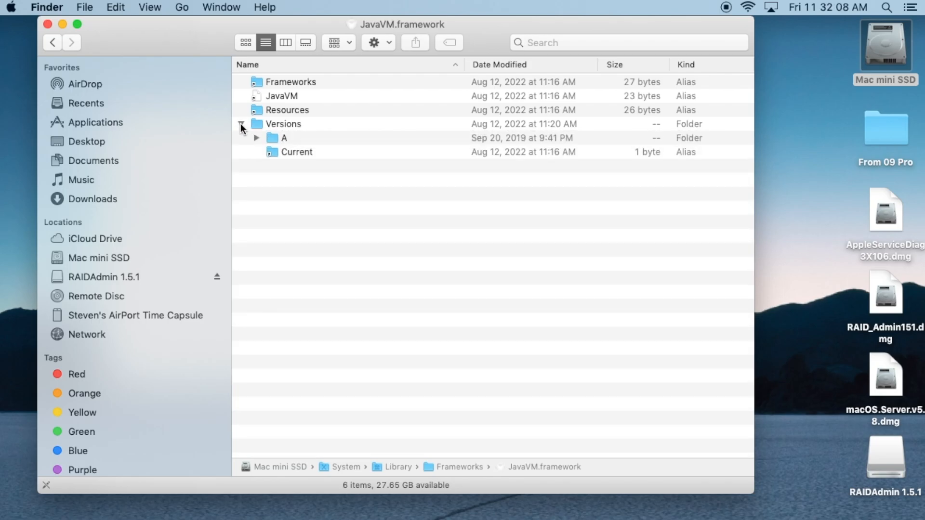
click(256, 138)
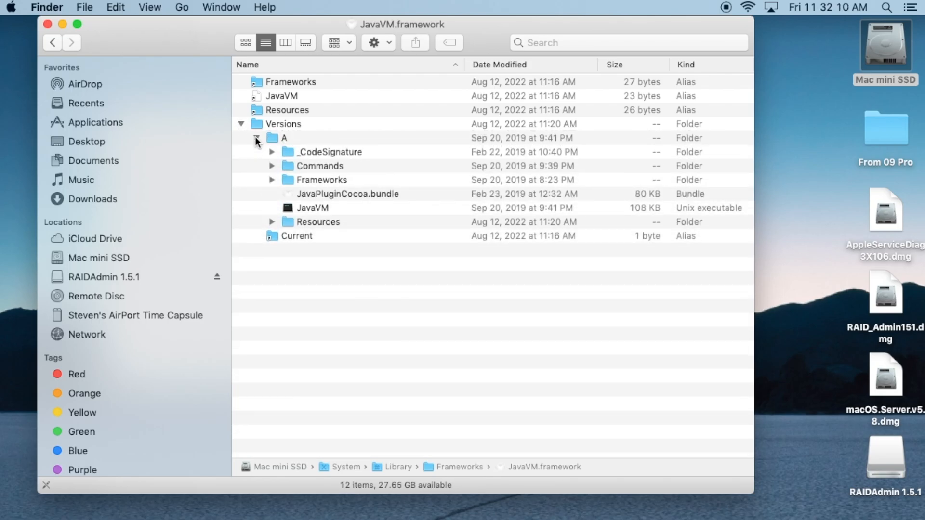
click(318, 222)
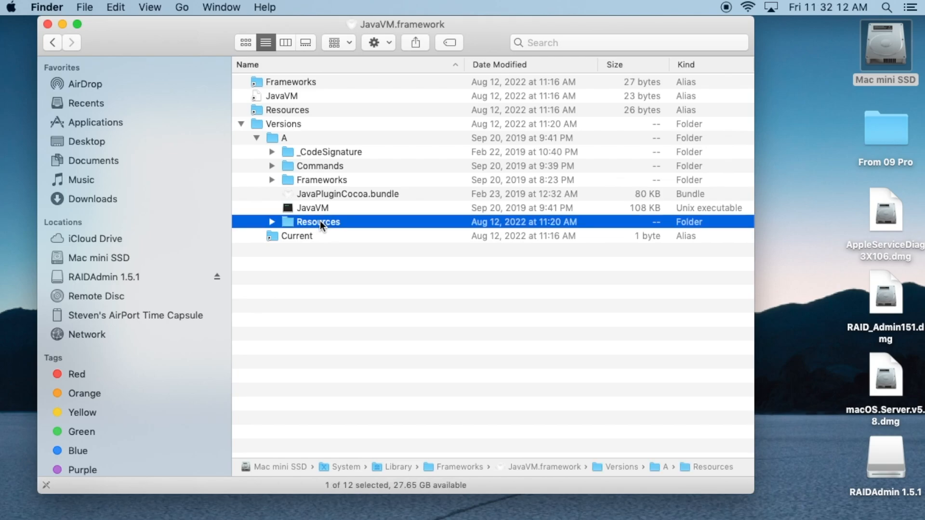
double_click(317, 221)
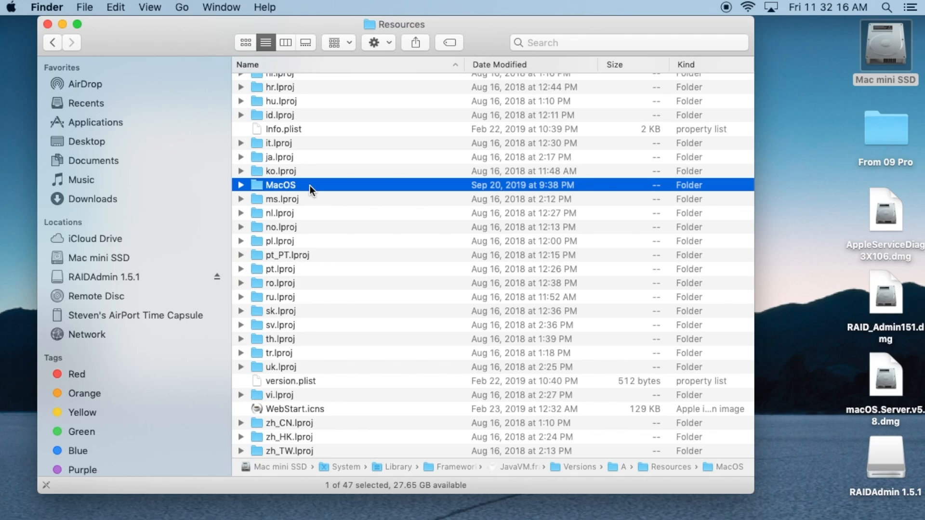
double_click(280, 185)
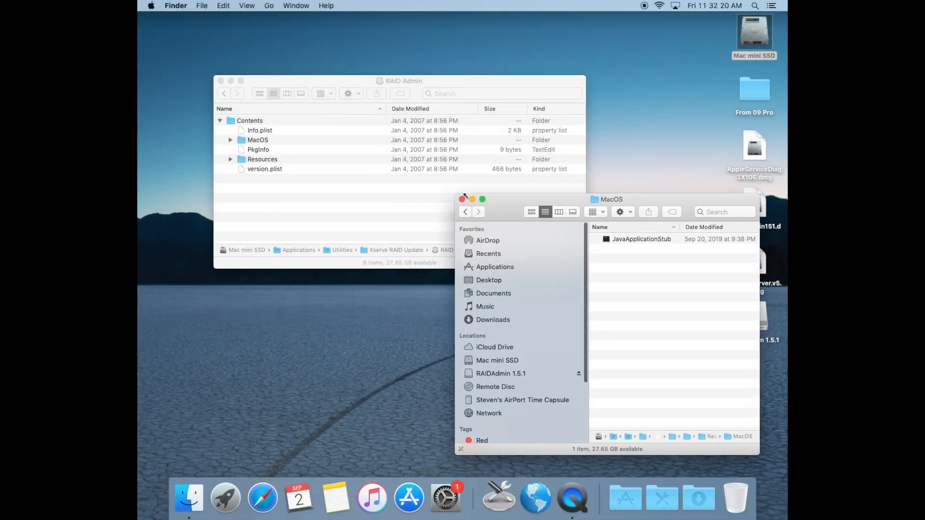
Step: Open RAID Admin's Contents/MacOS folder and place it beside the JavaApplicationStub folder
drag(402, 81, 370, 52)
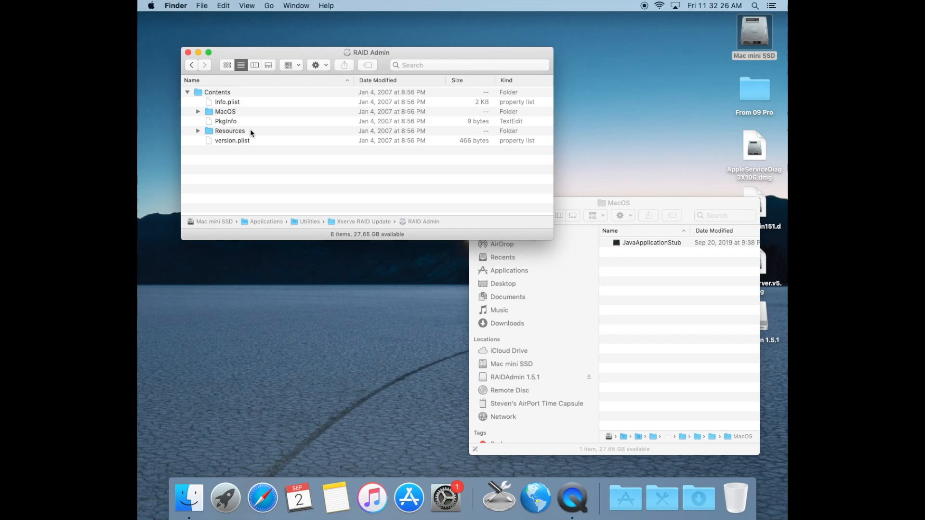
double_click(225, 111)
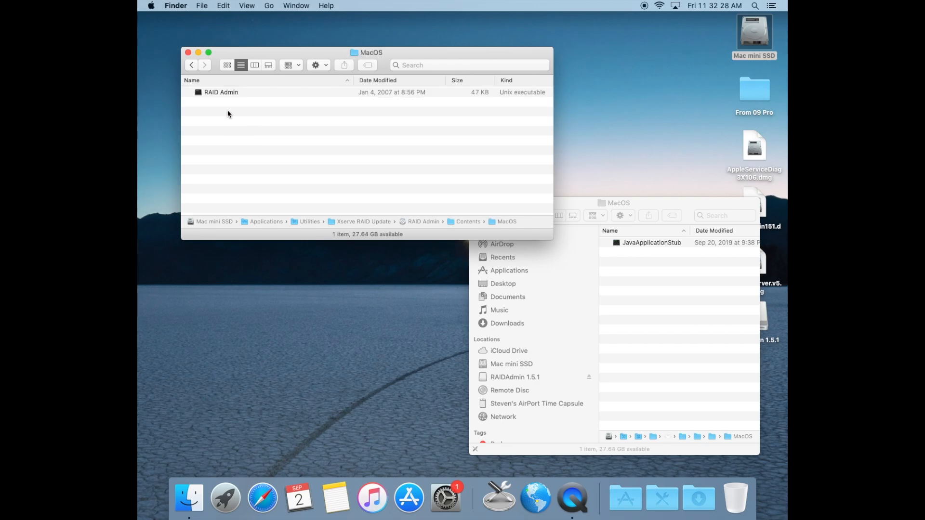
mouse_move(564, 251)
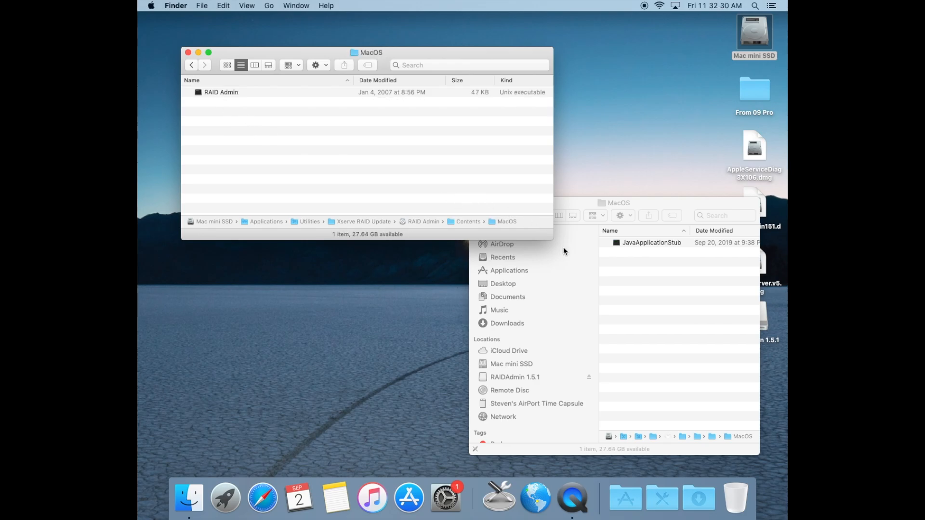
drag(371, 52, 325, 205)
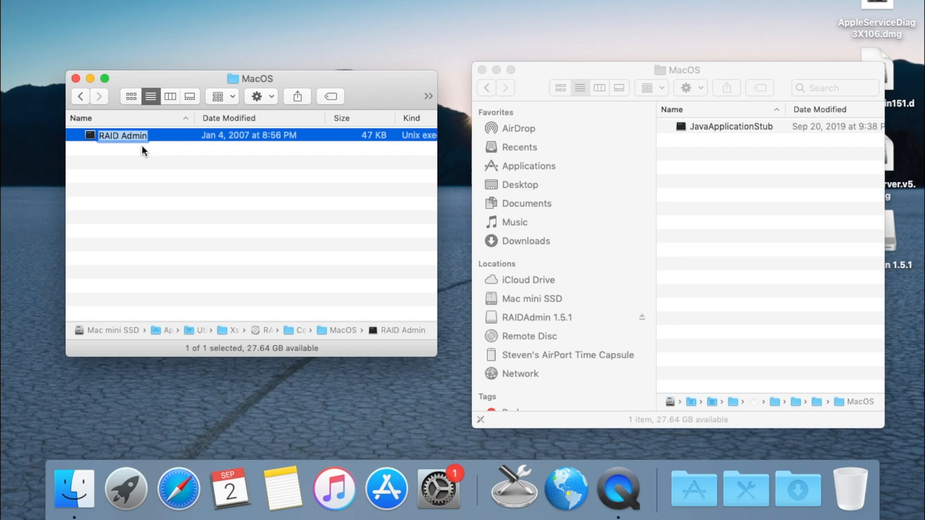
Step: Trash RAID Admin's old executable and rename the copied JavaApplicationStub to 'RAID Admin'
right_click(122, 136)
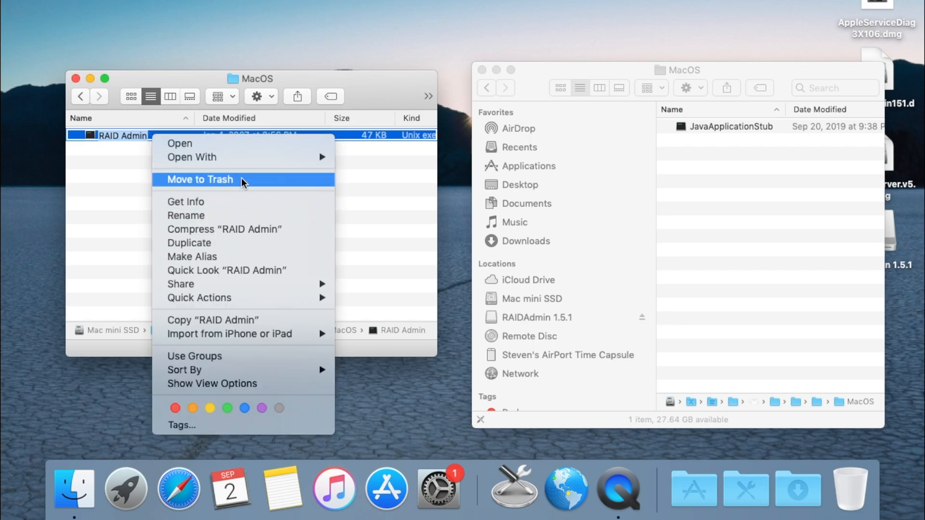
click(199, 179)
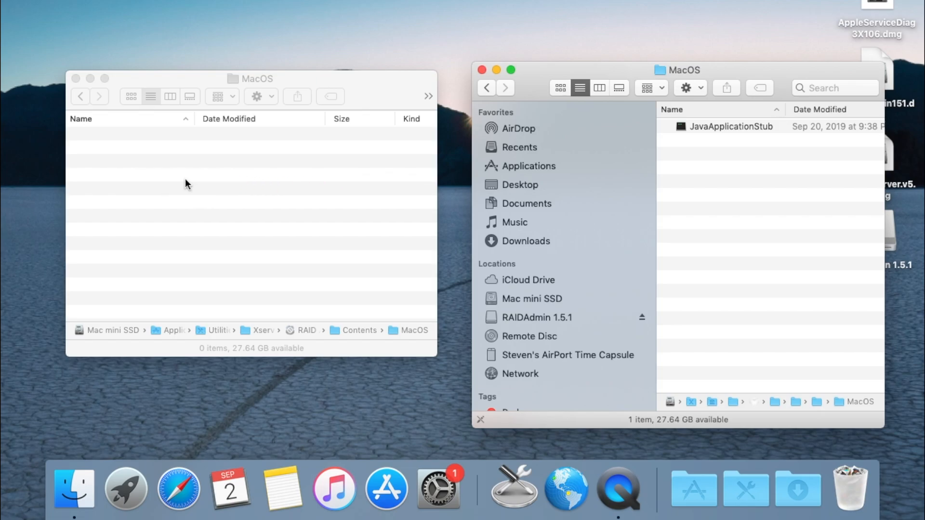
click(140, 134)
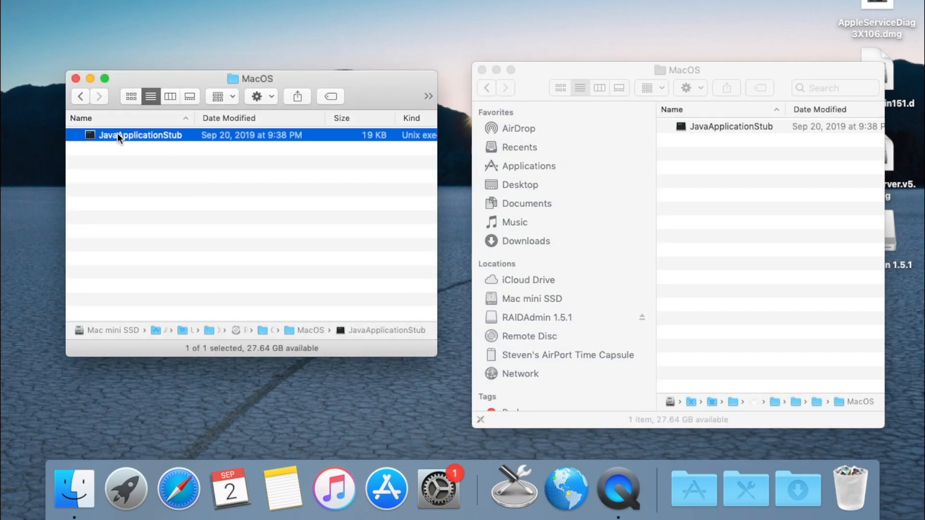
text(RAID Admin)
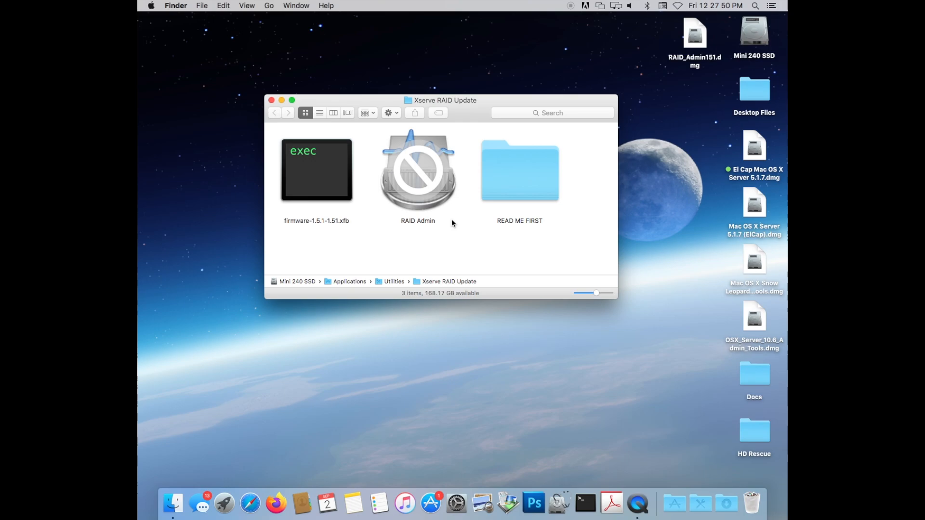
Step: Launch the patched RAID Admin, dismiss its license agreement, and relaunch it
click(417, 170)
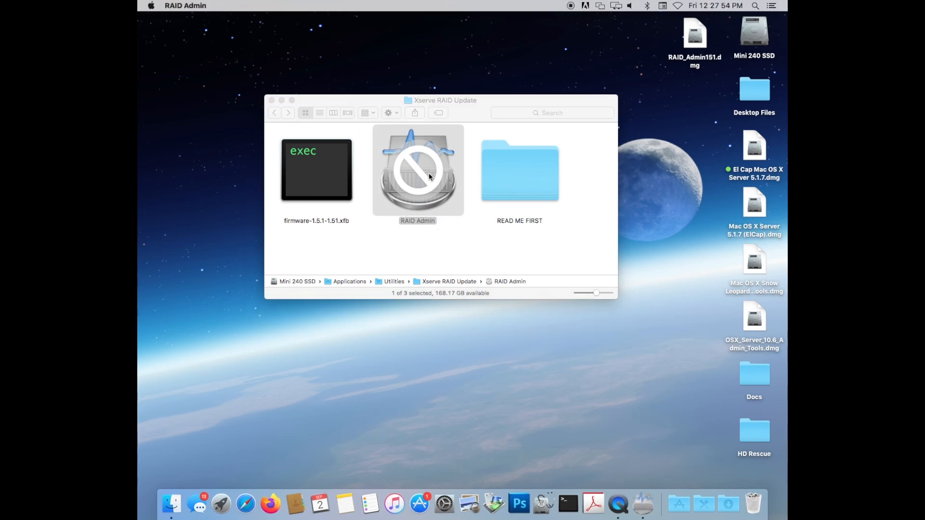
double_click(417, 170)
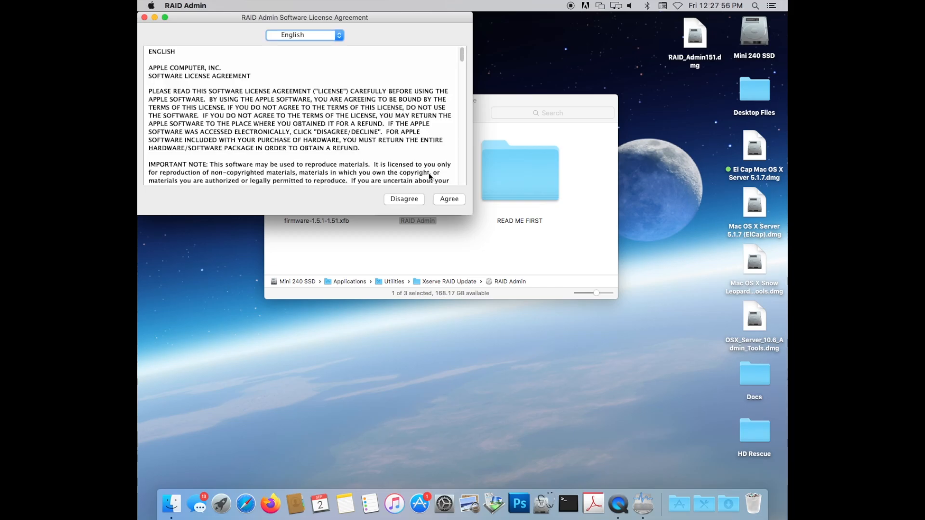
click(403, 199)
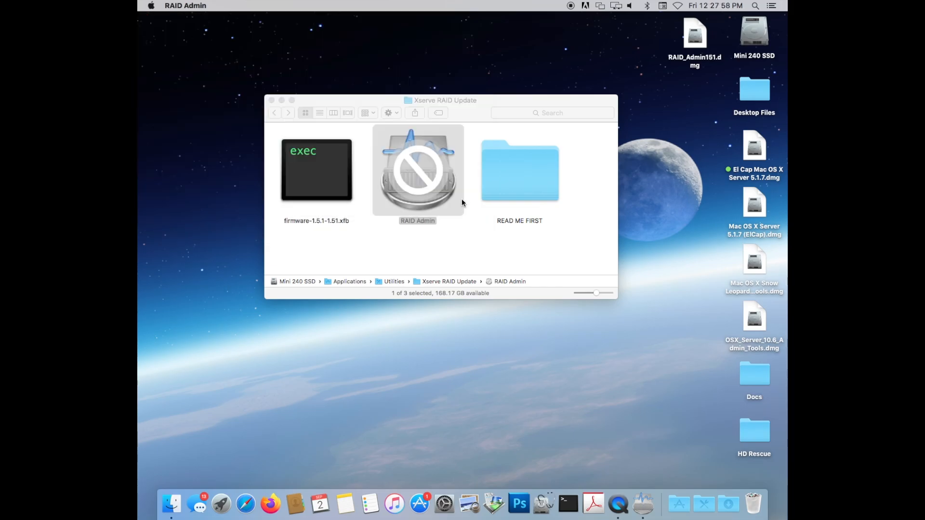
double_click(417, 170)
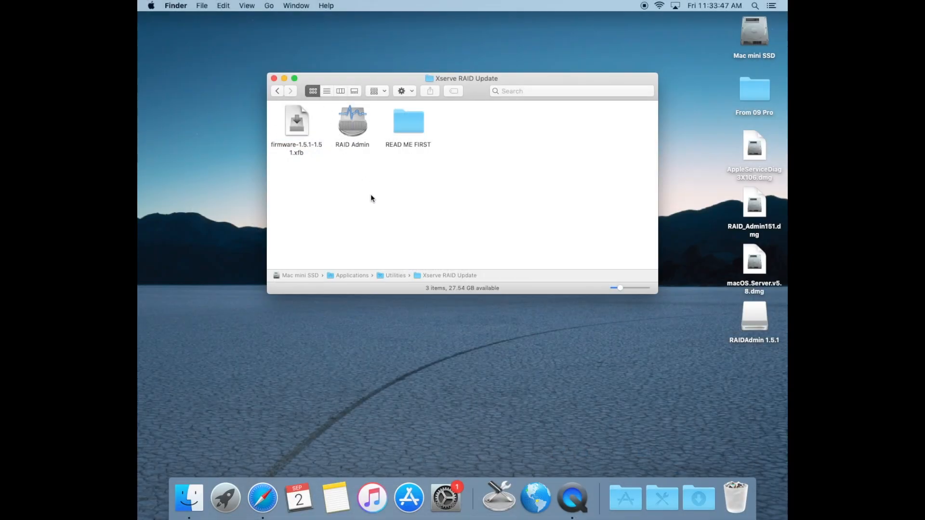
Step: Launch the patched RAID Admin from Xserve RAID Update and move its blank License Agreement window
click(352, 122)
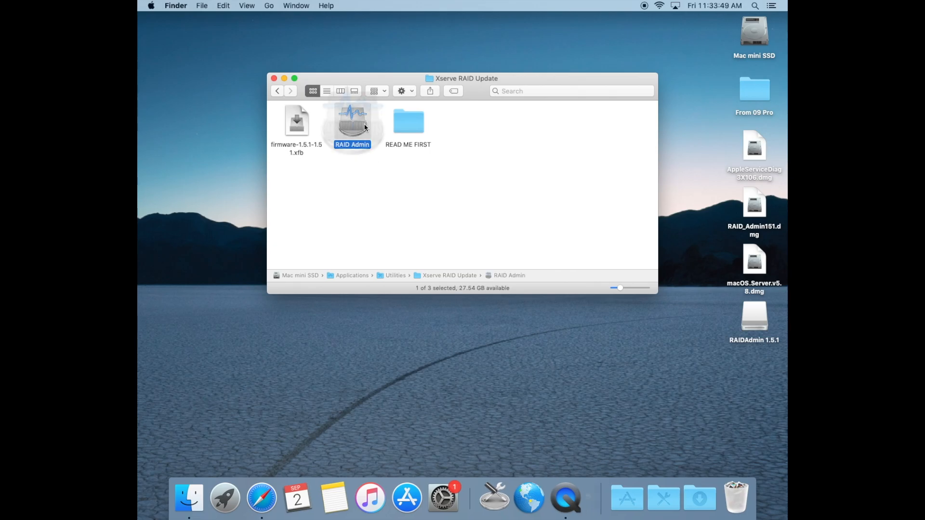
double_click(352, 122)
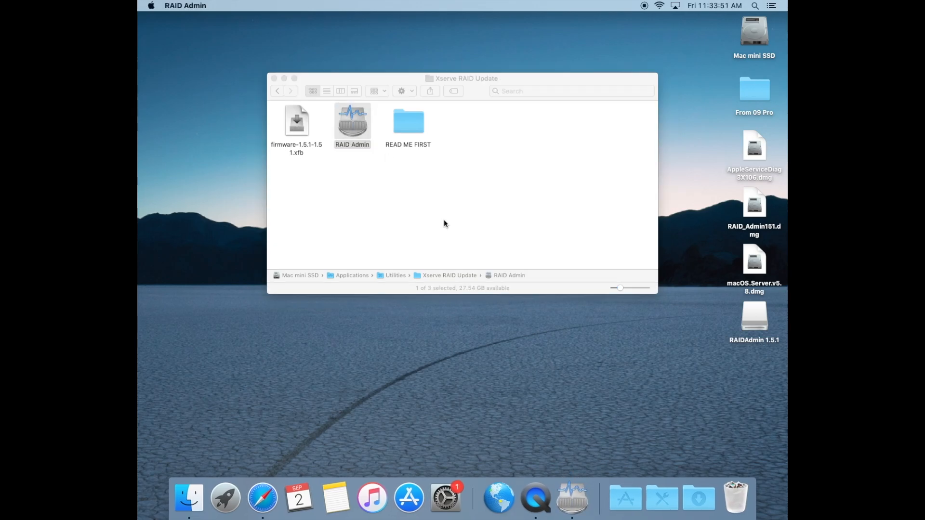
double_click(351, 122)
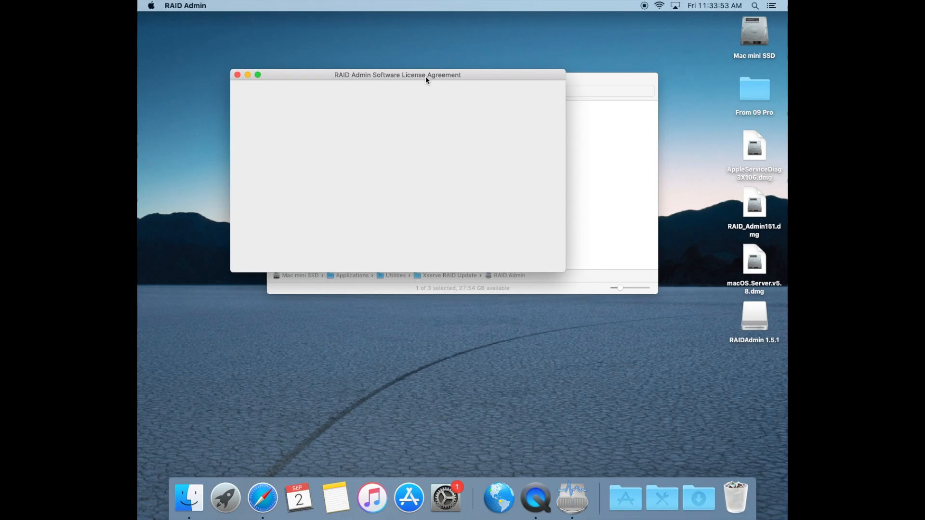
drag(397, 75, 453, 133)
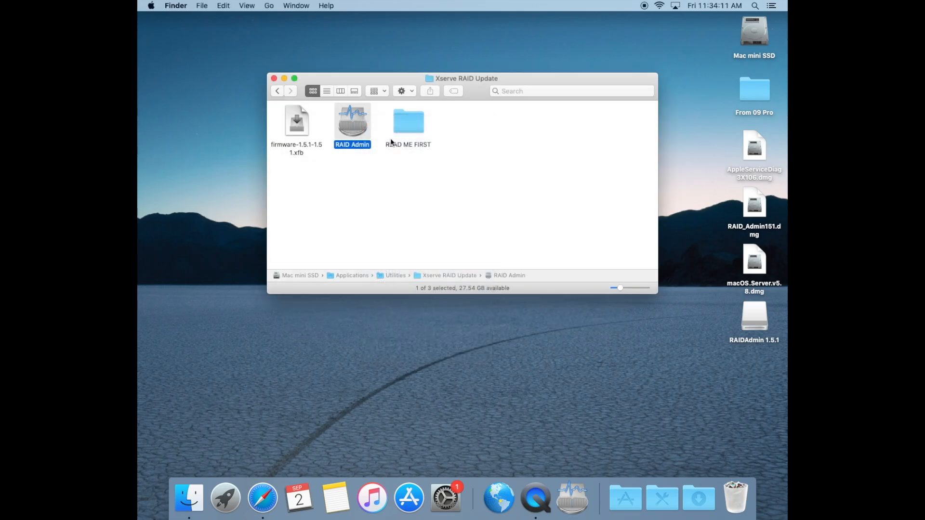
Step: Browse RAID Admin's Contents/Resources/Java folder and copy RAID_Admin.jar into Xserve RAID Update
double_click(352, 122)
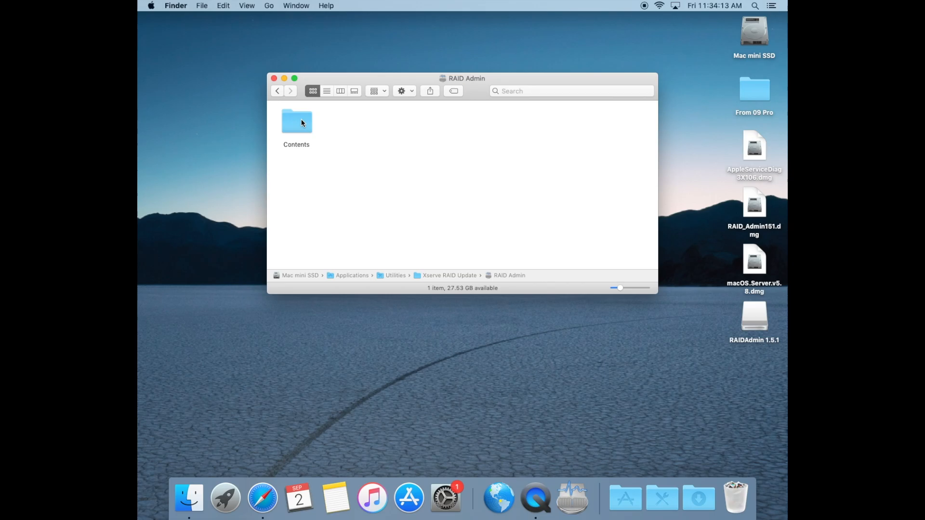
double_click(297, 120)
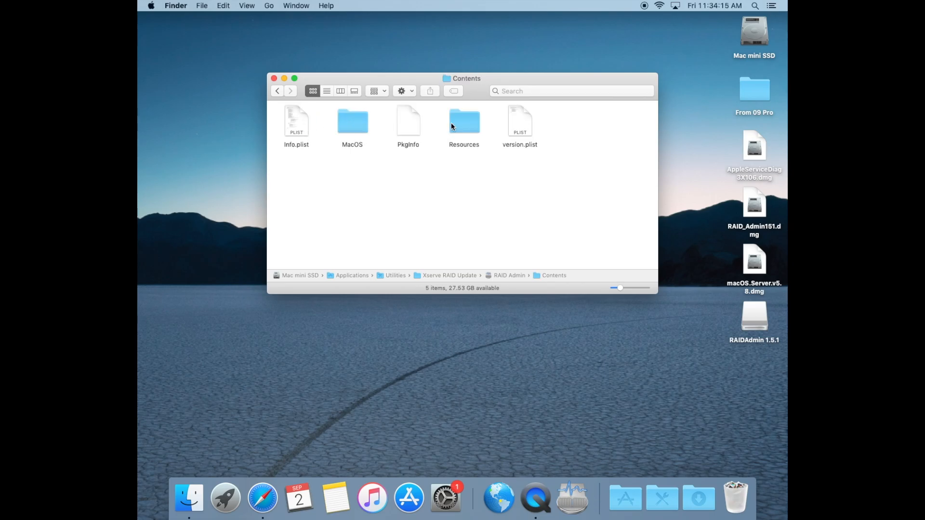
double_click(463, 120)
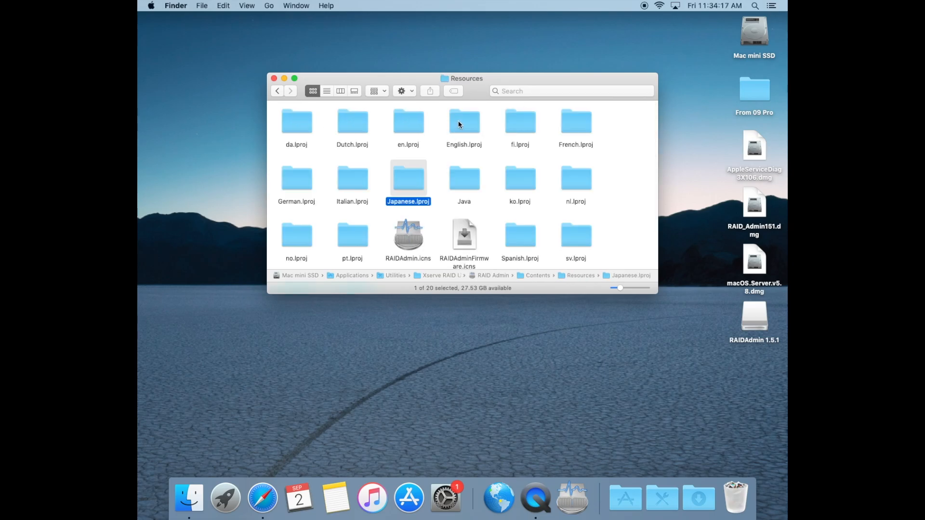
double_click(463, 179)
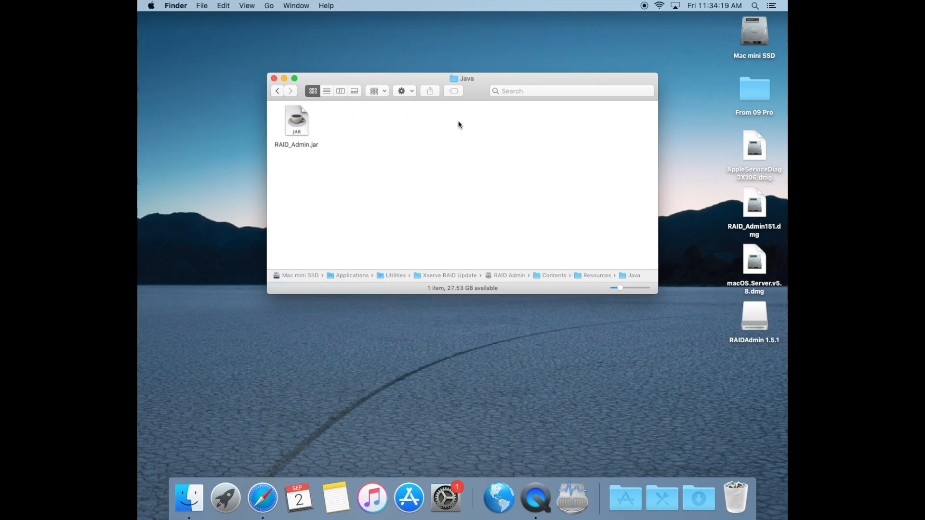
mouse_move(302, 122)
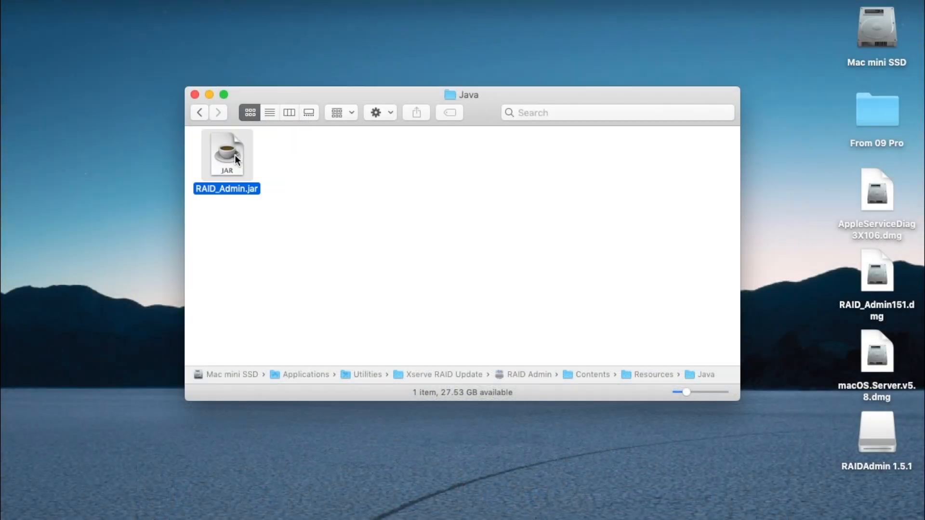
drag(226, 154, 787, 38)
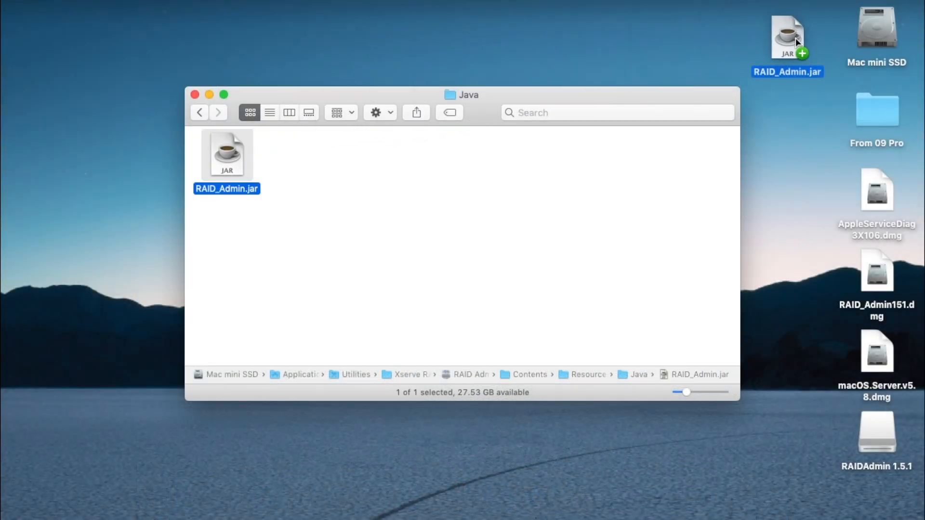
drag(788, 38, 392, 375)
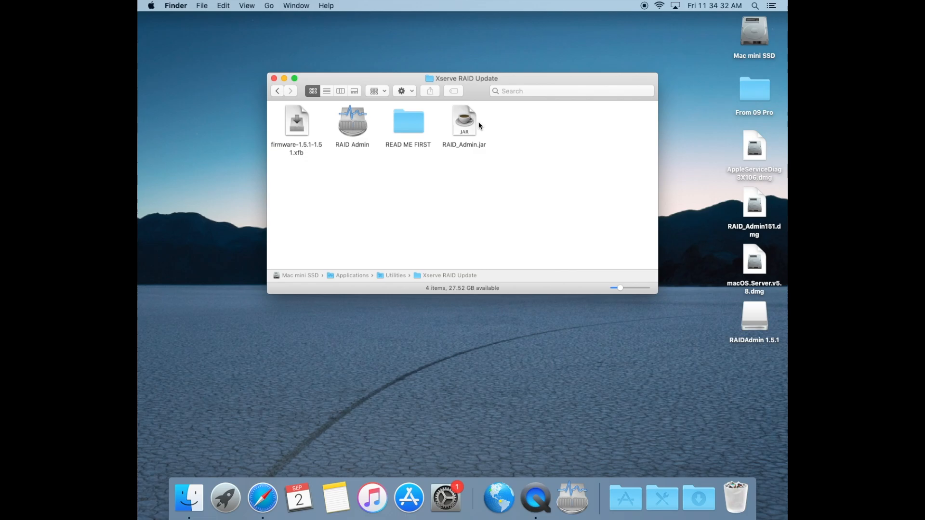
Step: Launch RAID Admin from the copied RAID_Admin.jar in Xserve RAID Update
click(464, 121)
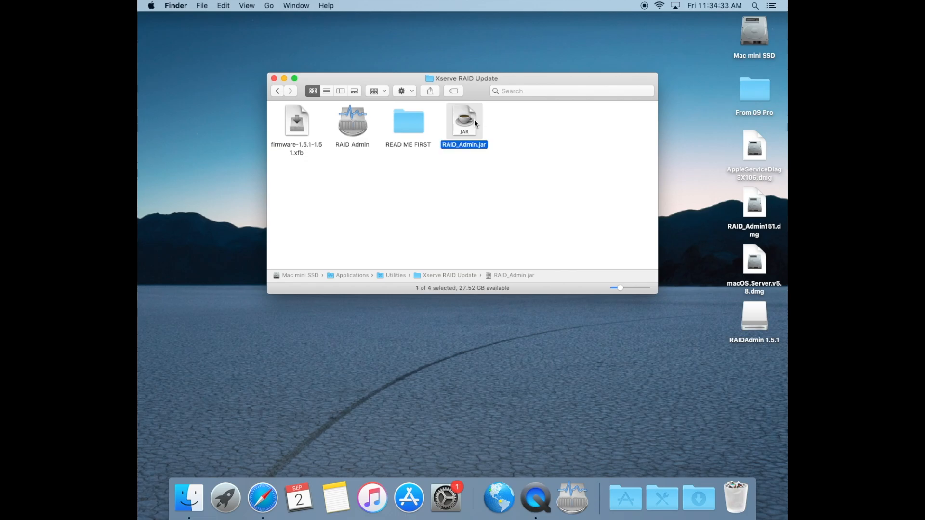
double_click(463, 121)
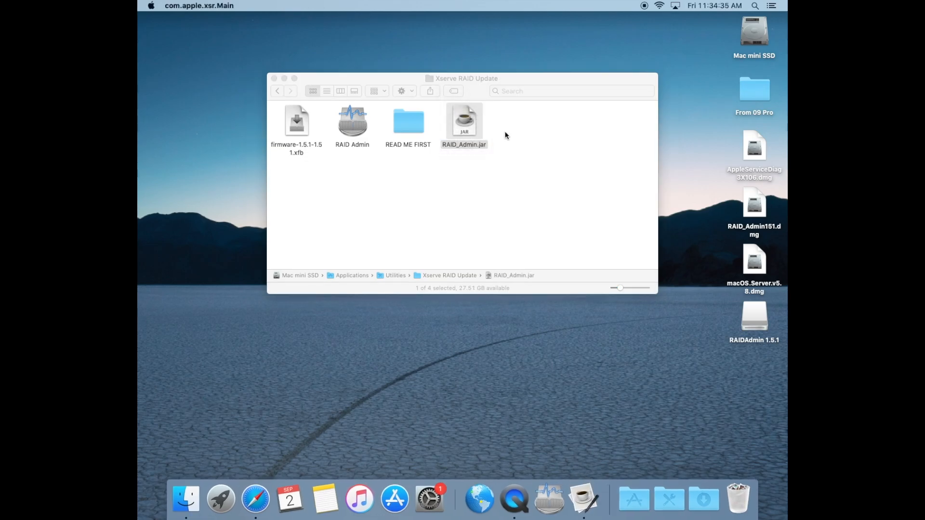
double_click(463, 121)
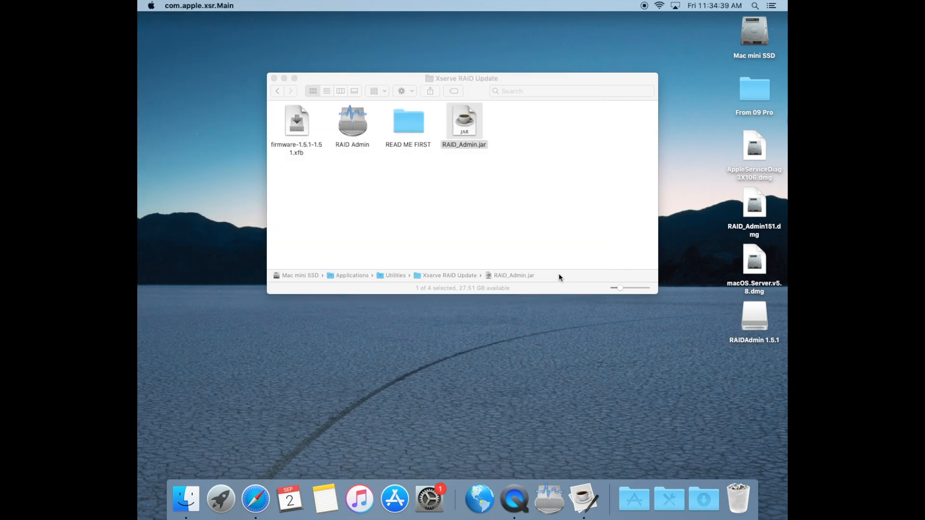
double_click(463, 121)
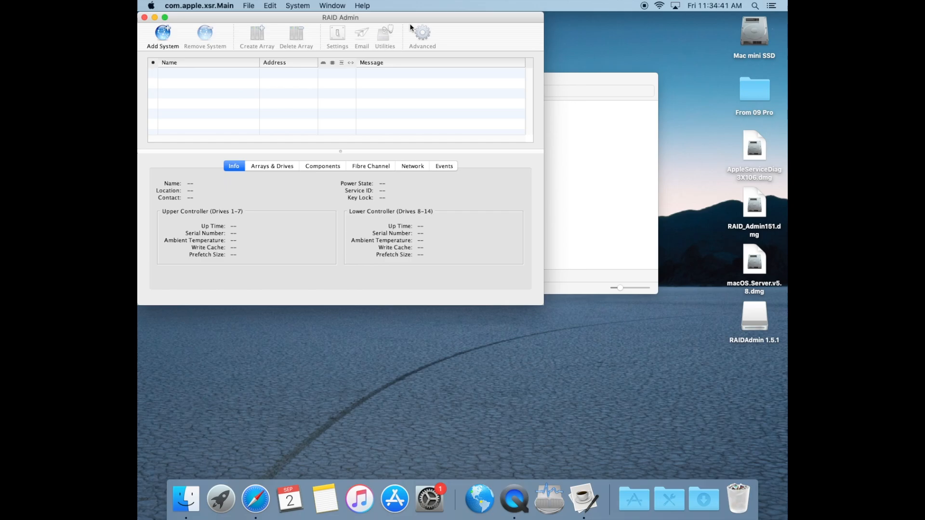
Step: Centre the RAID Admin window and pick an item from the com.apple.xsr.Main menu
drag(340, 17, 464, 95)
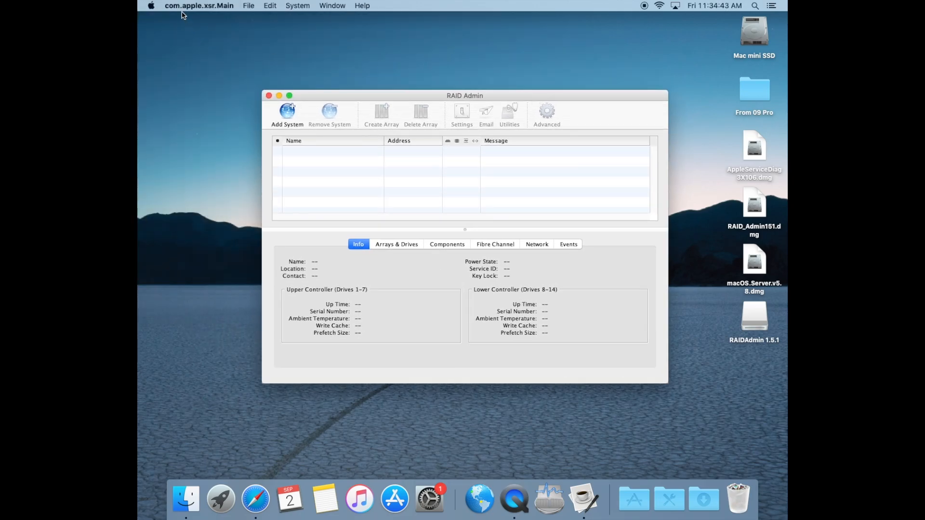
click(199, 5)
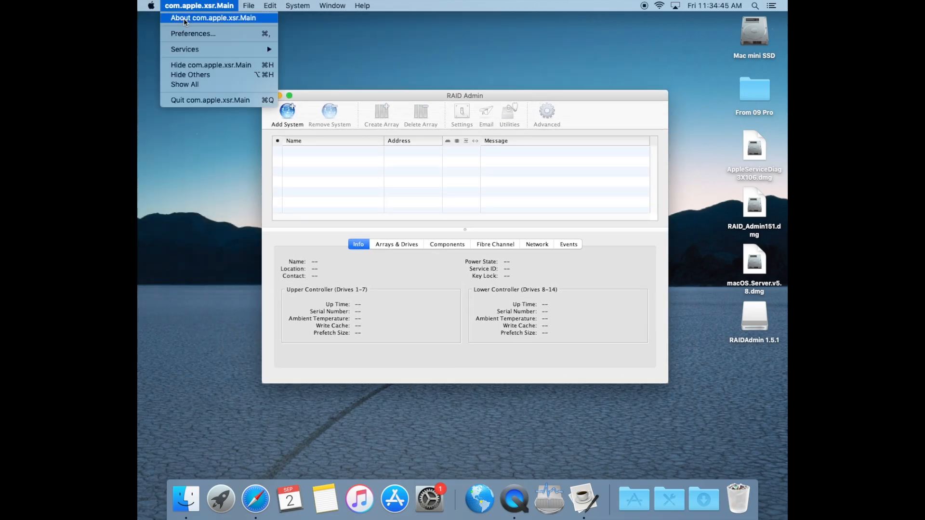
click(212, 18)
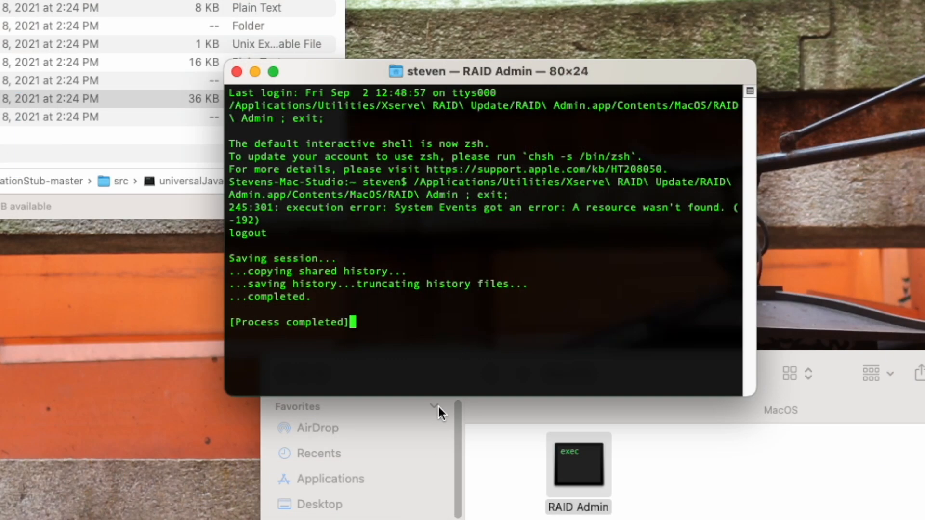
mouse_move(425, 365)
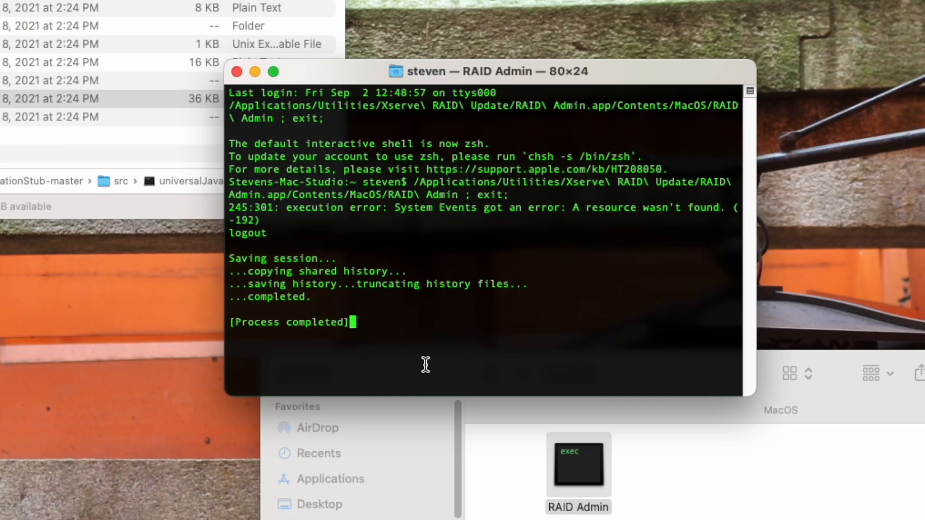
Step: Close Terminal, relaunch RAID_Admin.jar, add system address 192.1, and dismiss the Java error
click(237, 72)
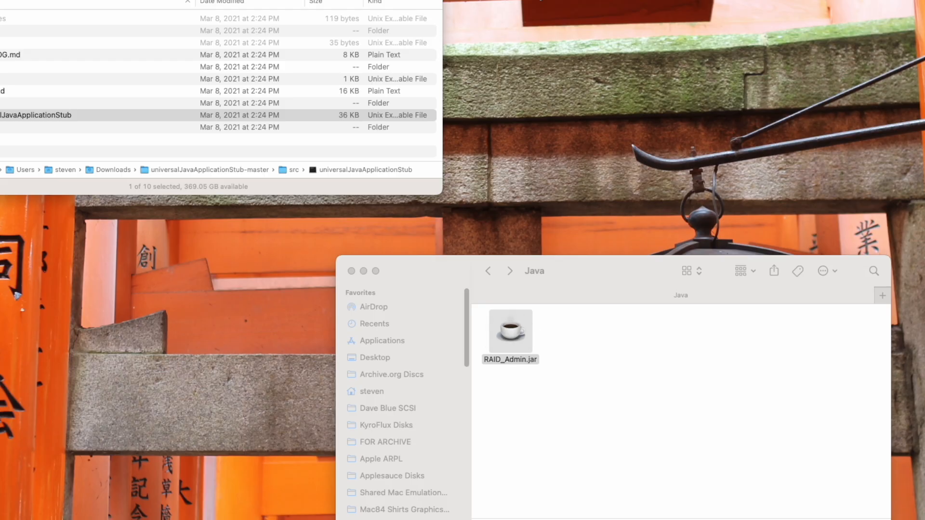
double_click(509, 328)
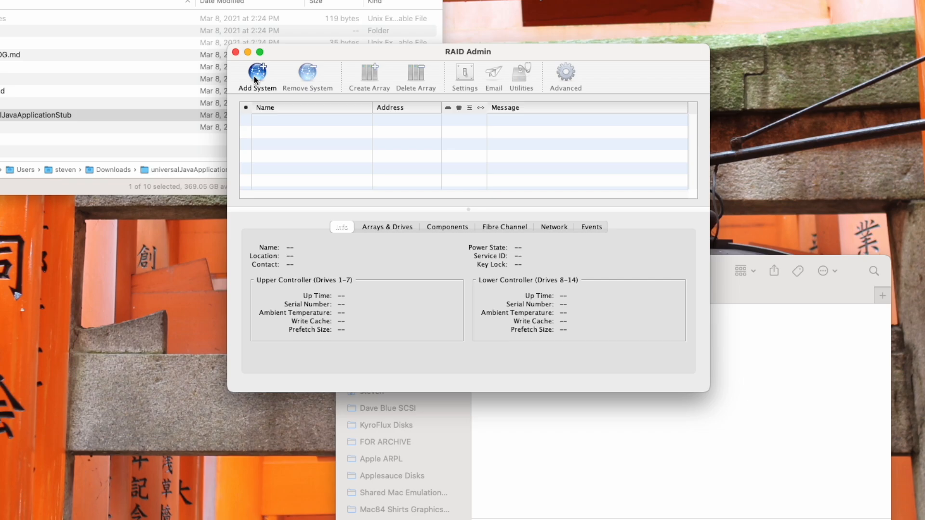
click(255, 72)
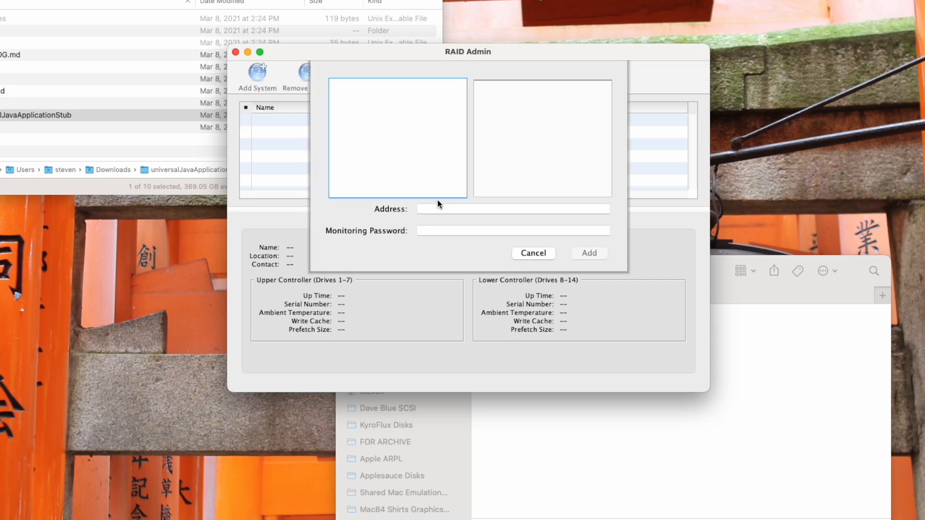
text(192.1)
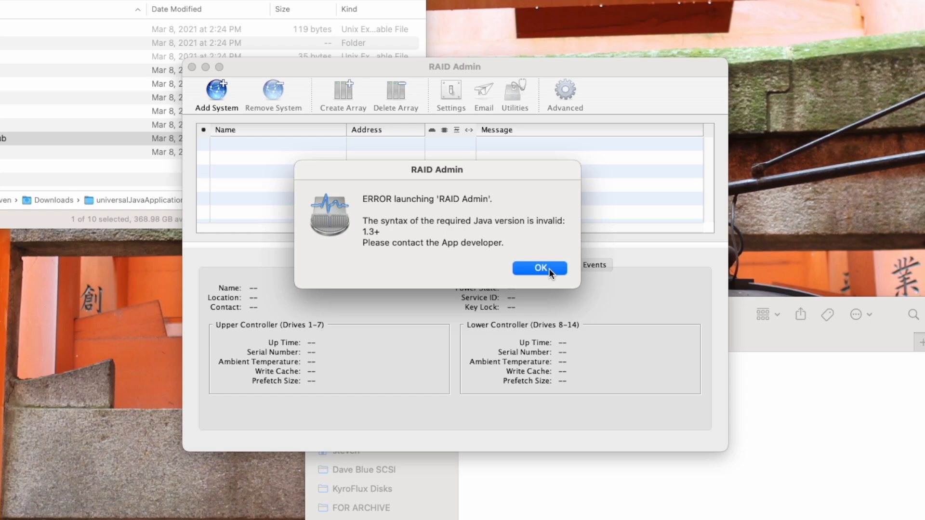
click(538, 268)
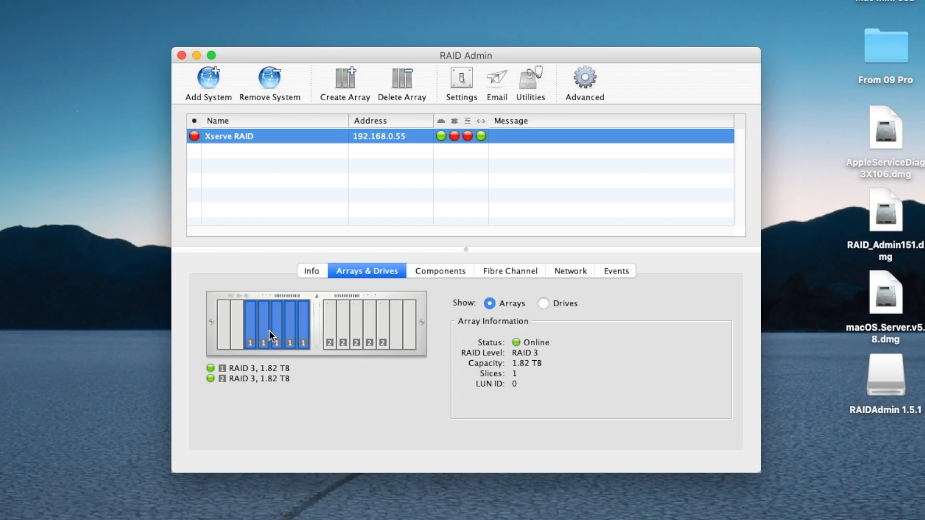
Step: Inspect an array 1 drive and controller network settings, then enter the management password
click(543, 303)
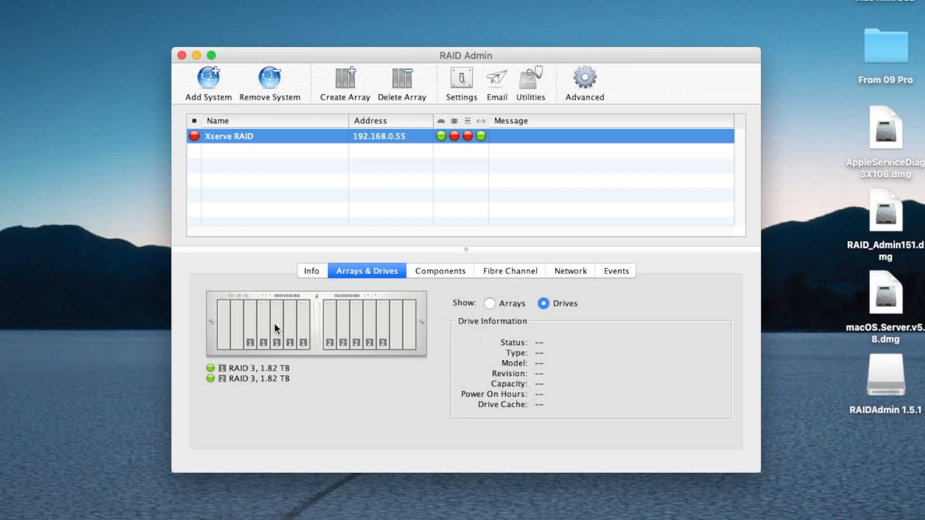
click(277, 321)
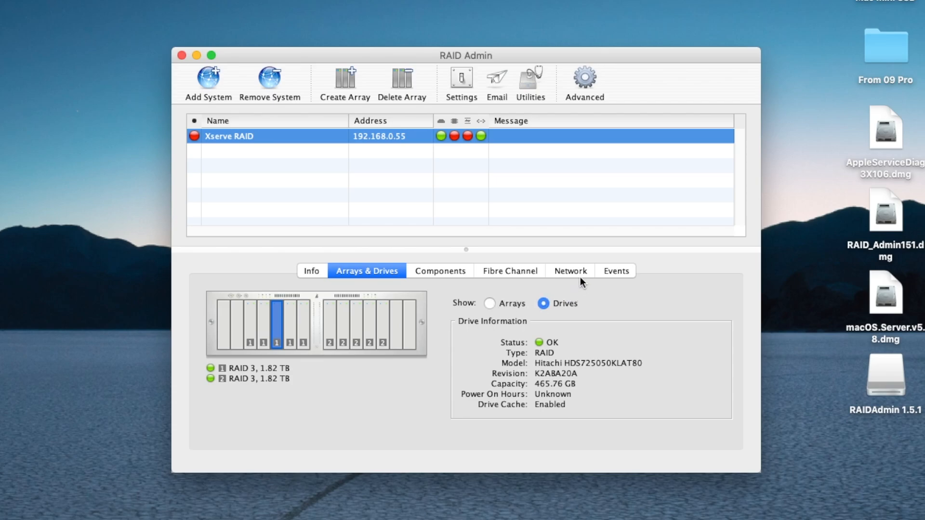
click(570, 271)
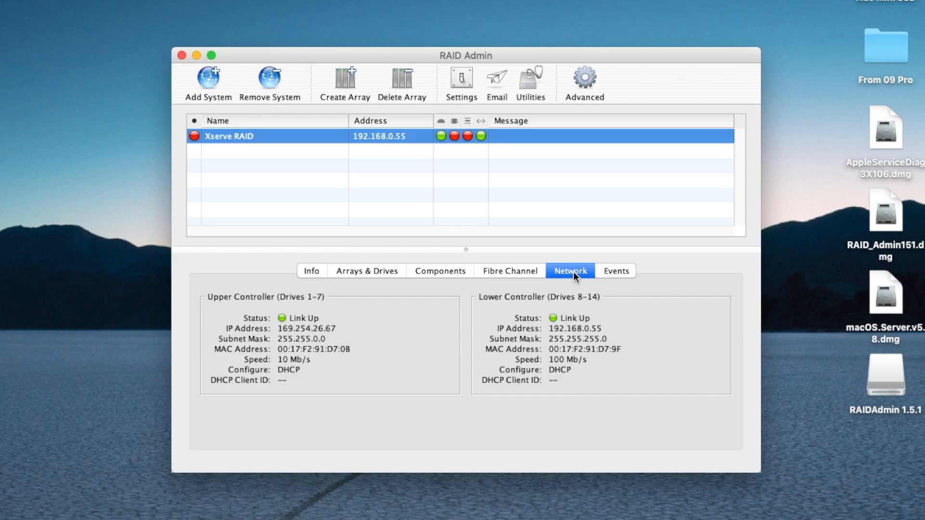
click(584, 83)
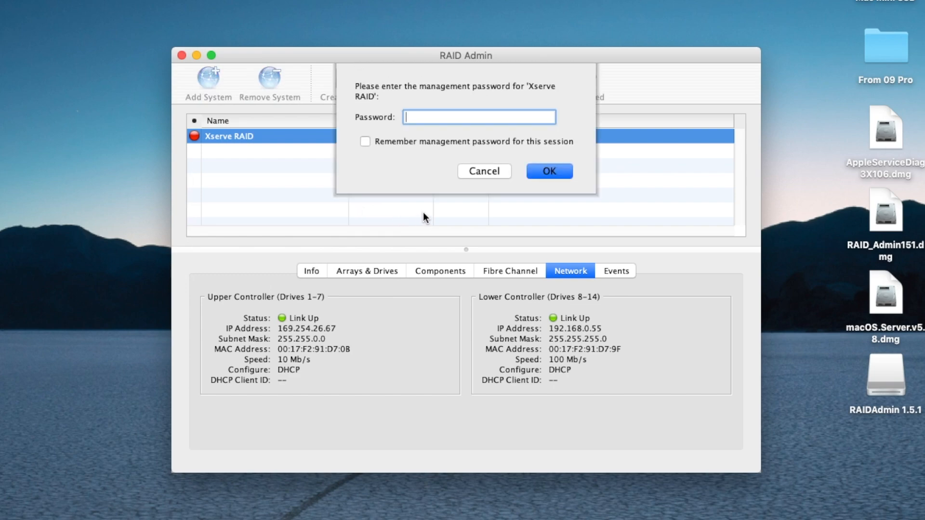
text(password)
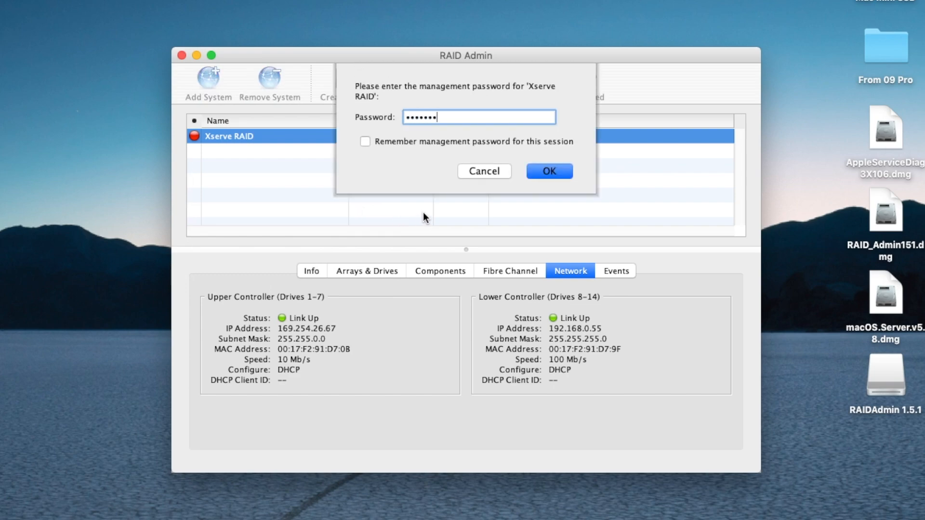